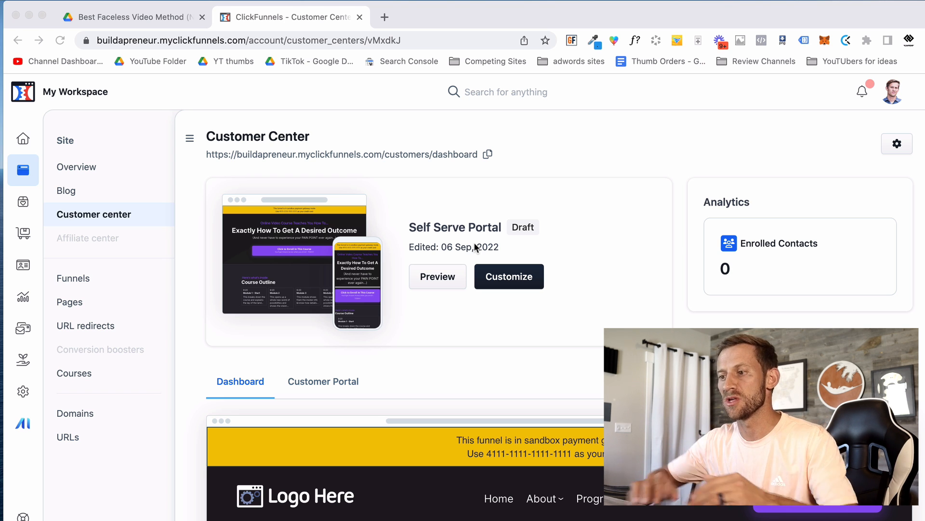
mouse_move(130, 147)
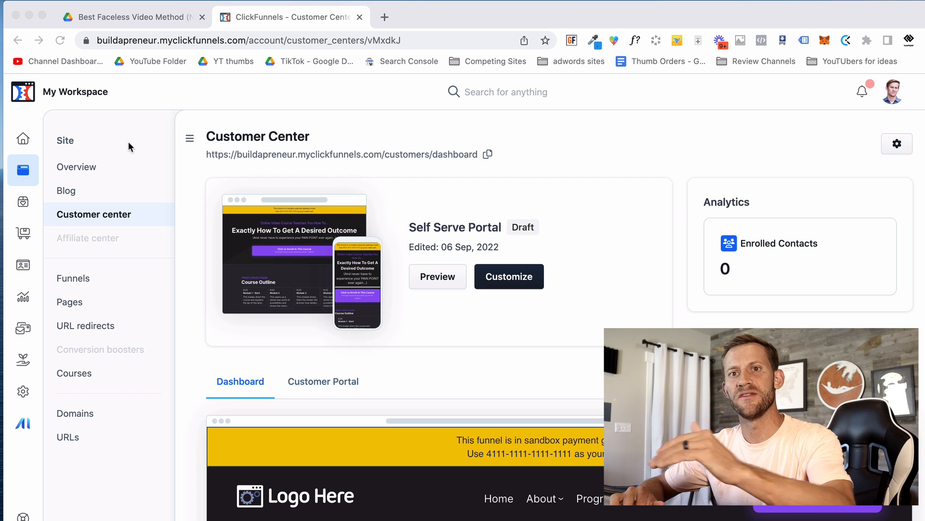
mouse_move(22, 204)
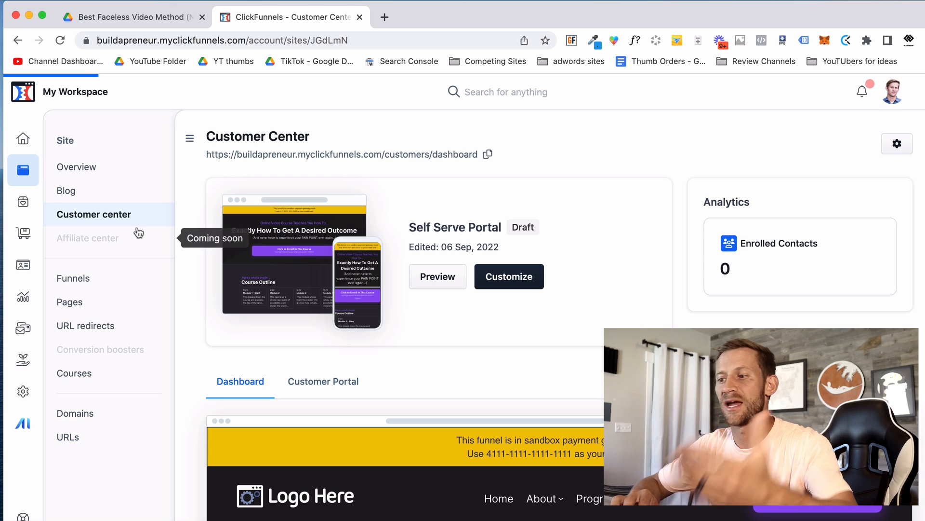
Step: Go through the site overview to the All products list with Test Product 1
left_click(77, 167)
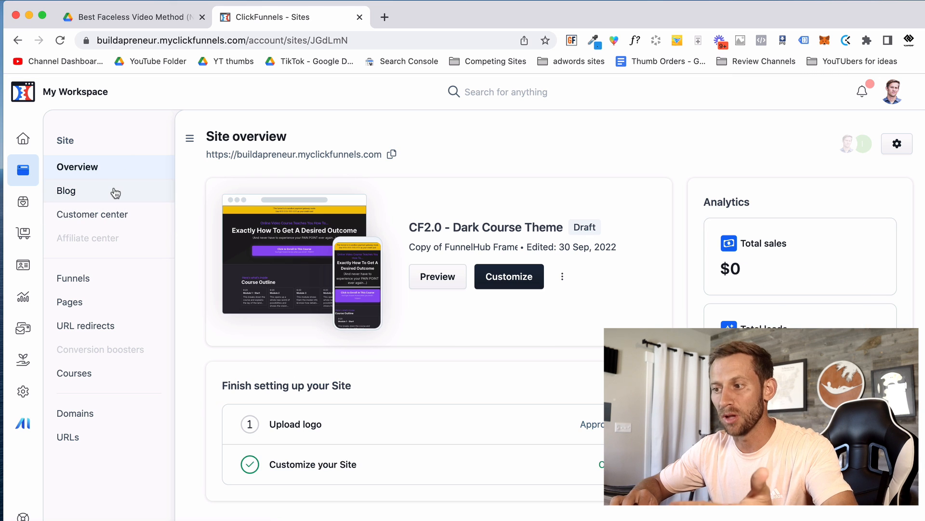
mouse_move(115, 284)
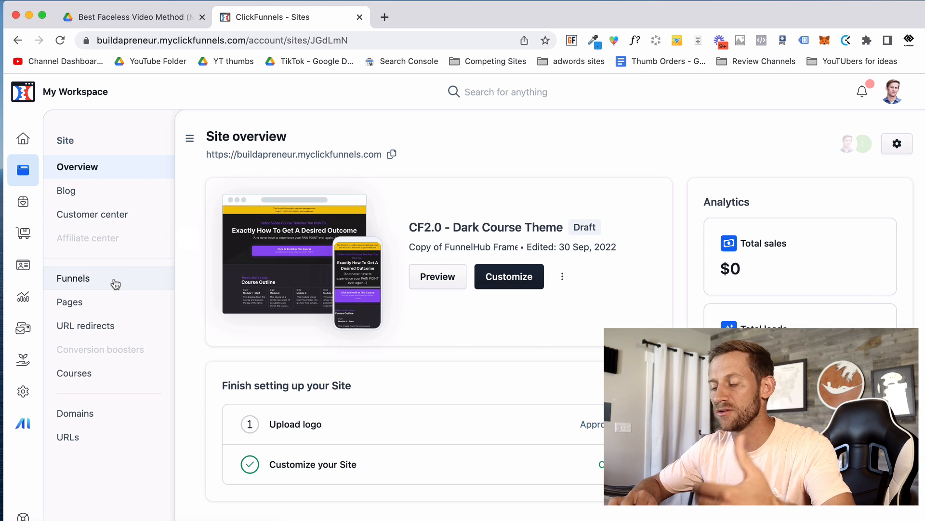
mouse_move(114, 310)
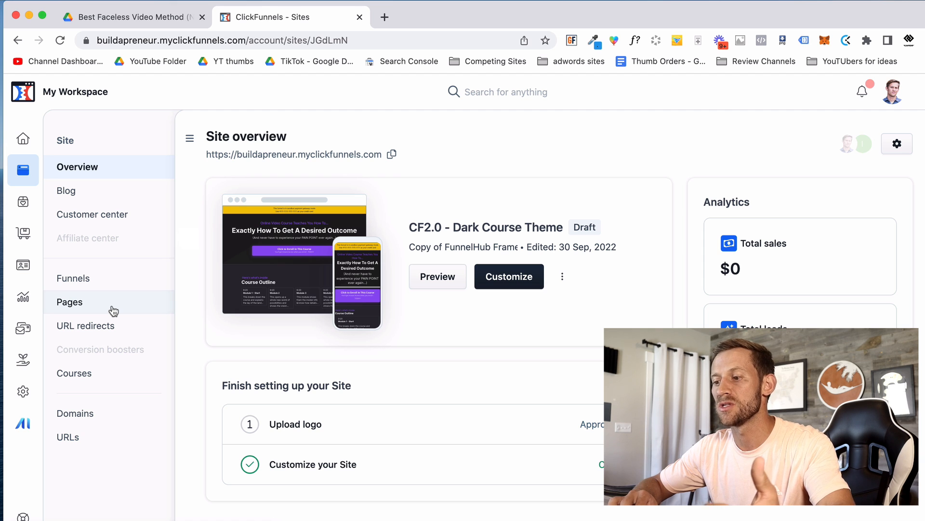
mouse_move(100, 378)
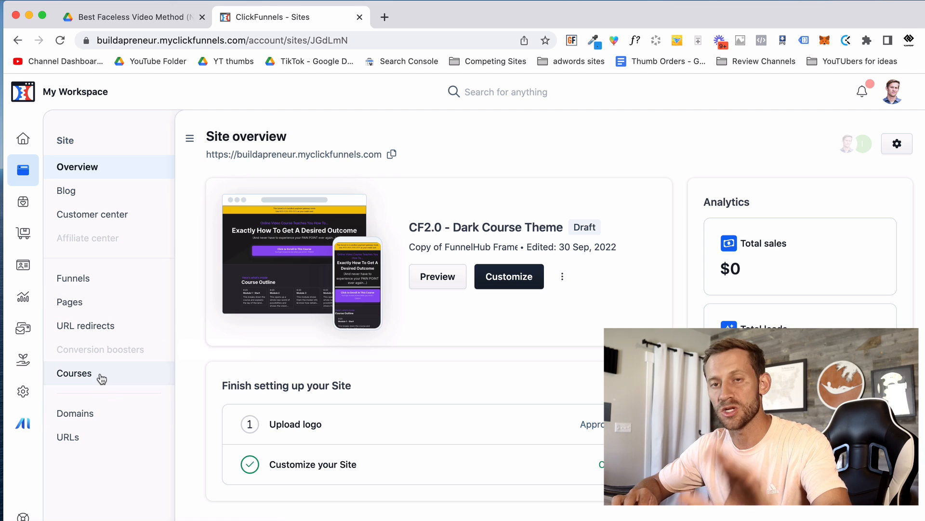
left_click(22, 202)
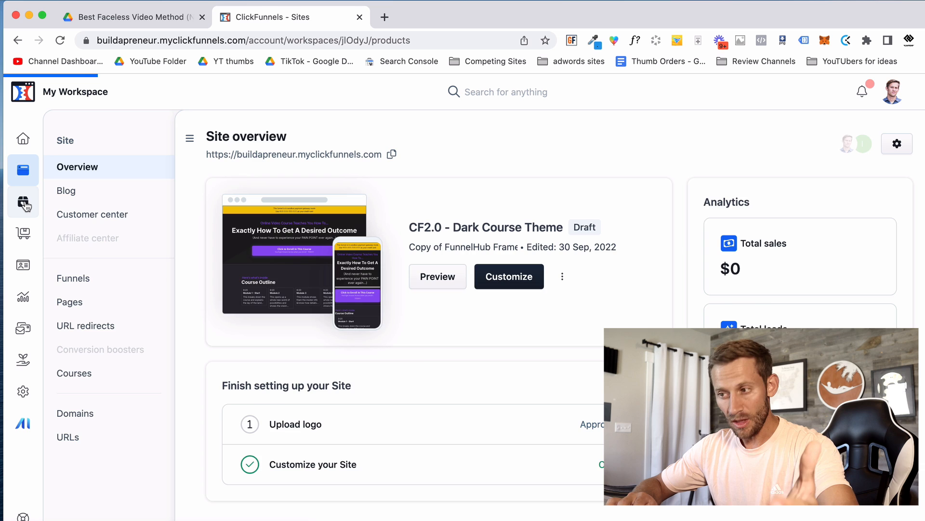
left_click(22, 202)
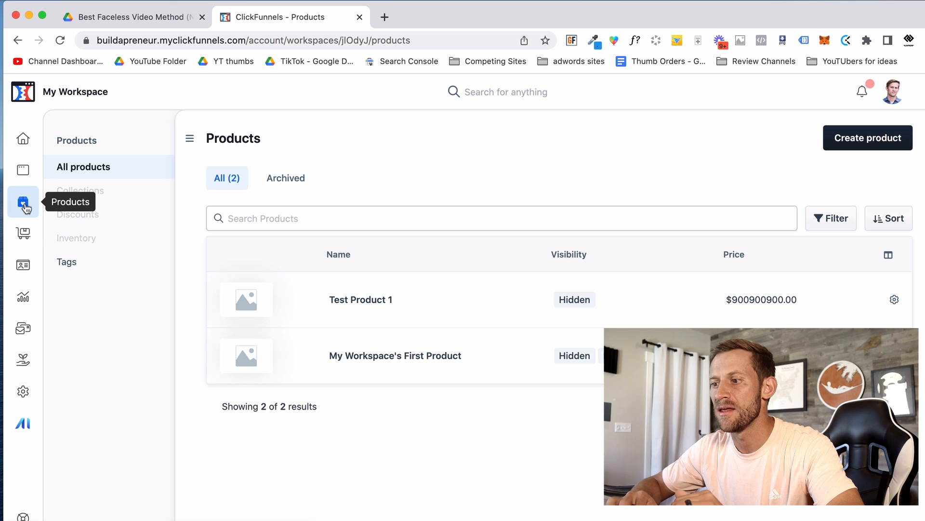
mouse_move(23, 234)
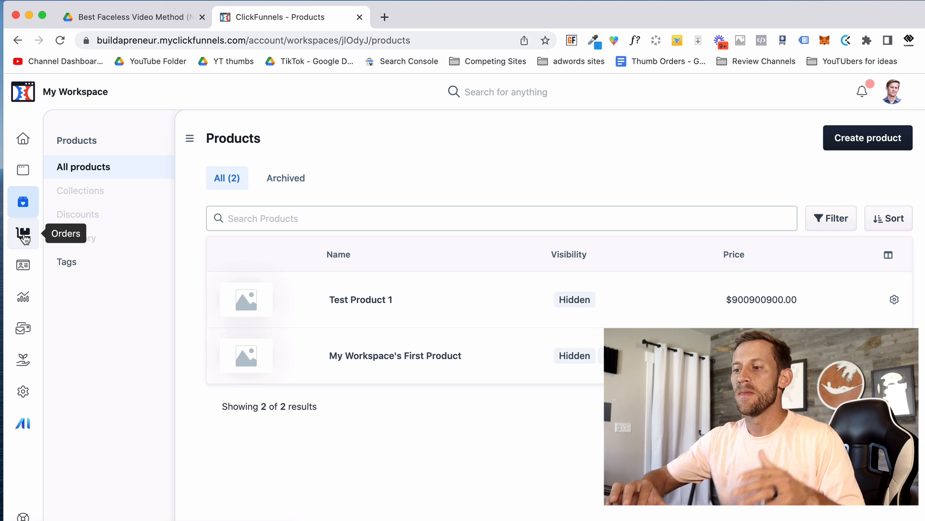
mouse_move(22, 296)
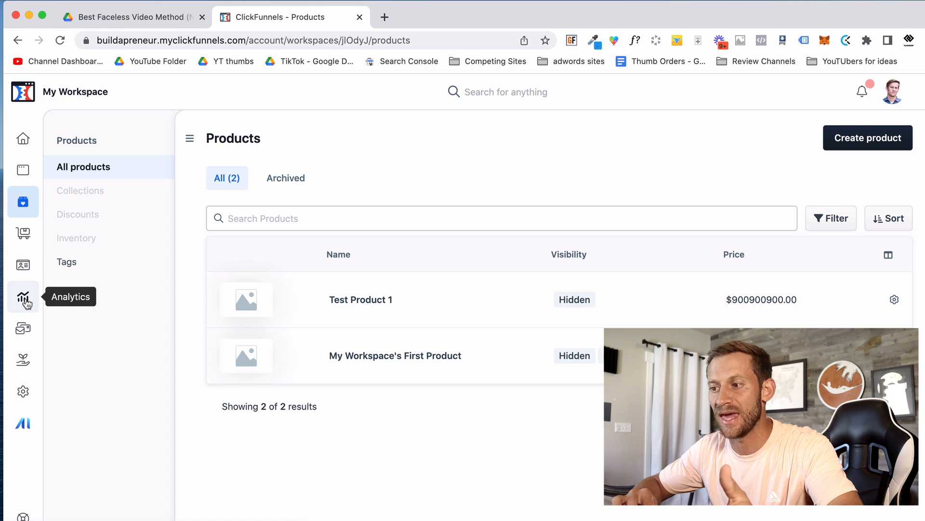
mouse_move(23, 264)
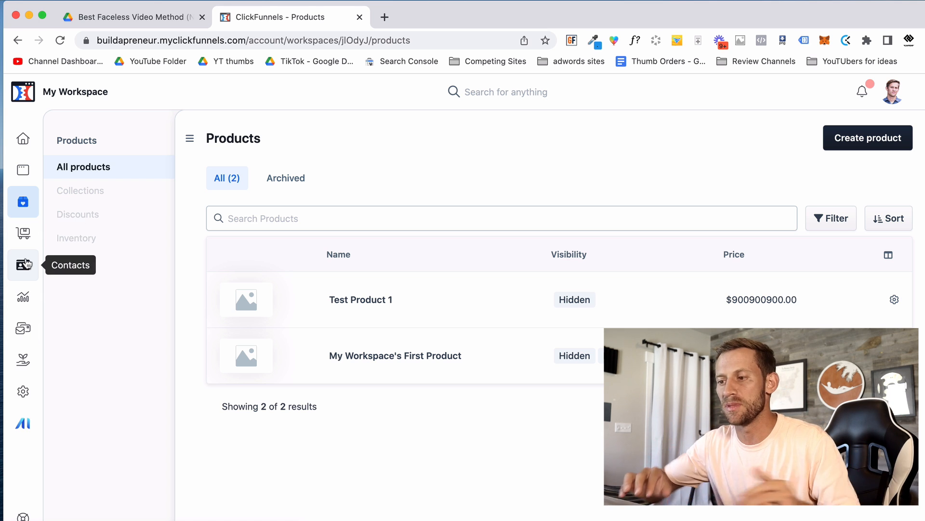
mouse_move(22, 327)
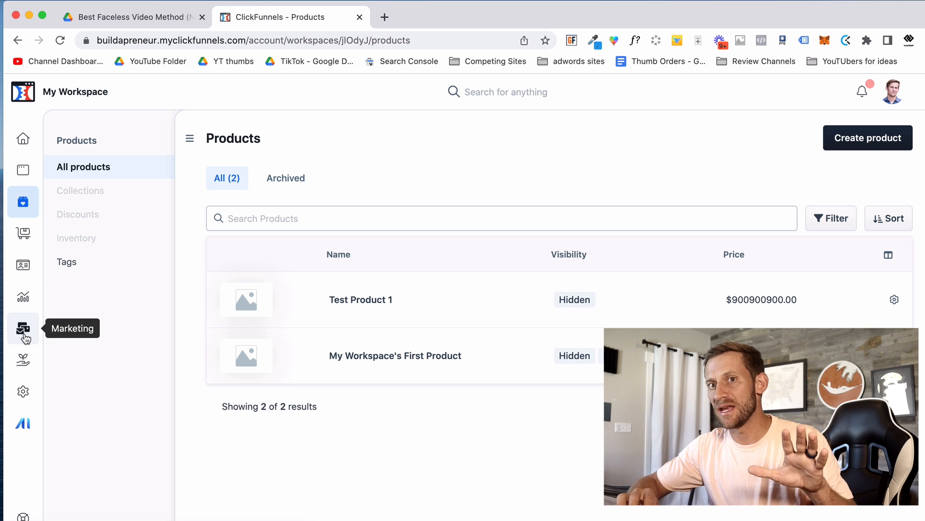
Step: View the Workflows list with the draft Test Workflow, then return to the site overview
left_click(22, 328)
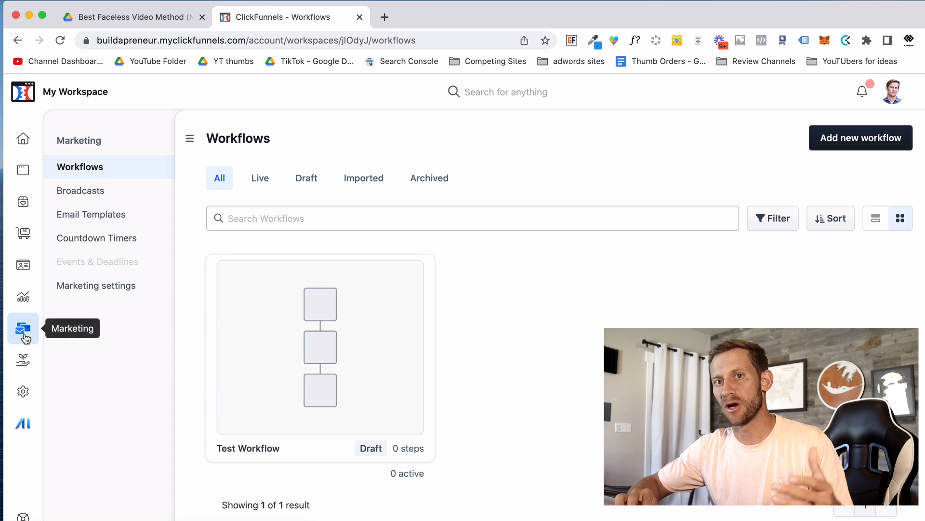
mouse_move(373, 359)
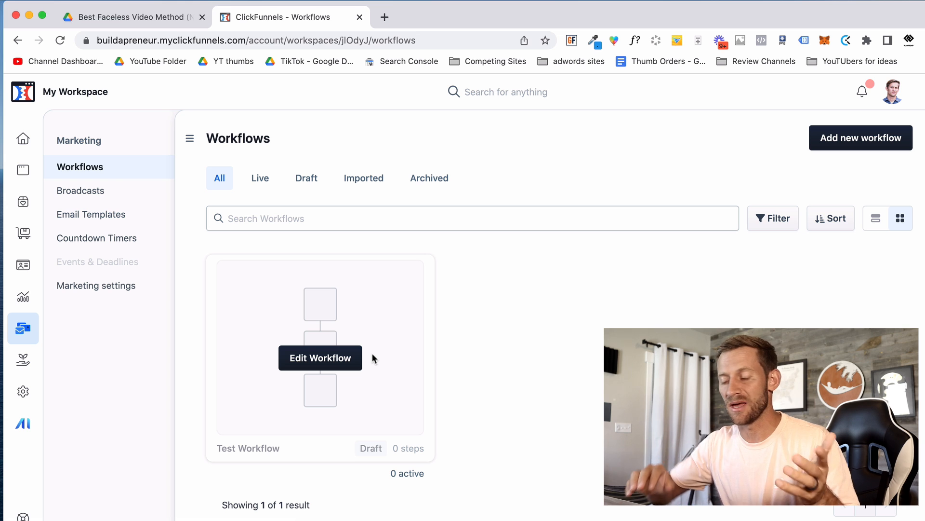
left_click(22, 170)
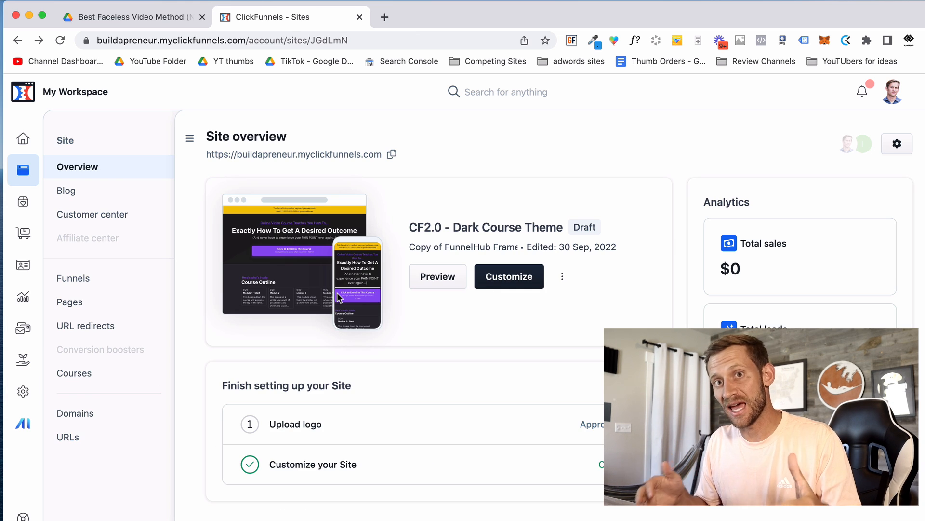
mouse_move(467, 295)
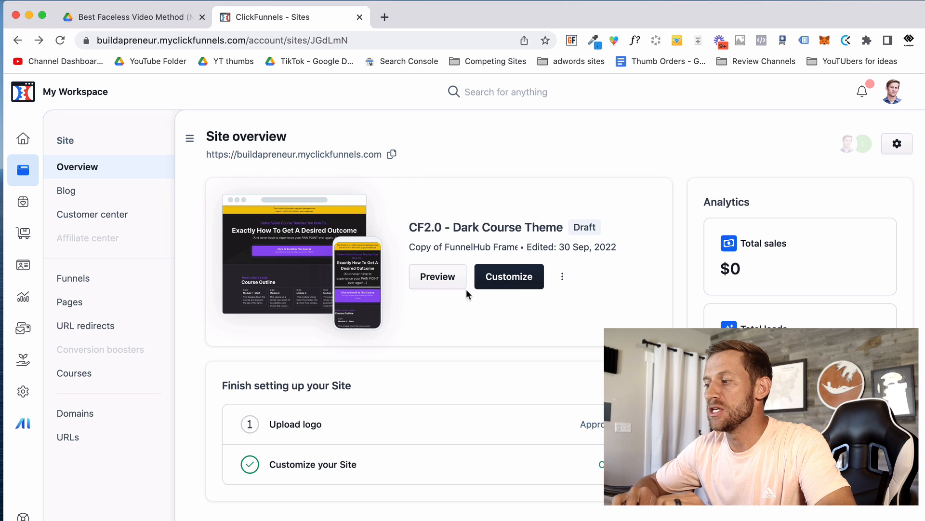
Step: Customize the site to open its home template in the page editor
left_click(509, 276)
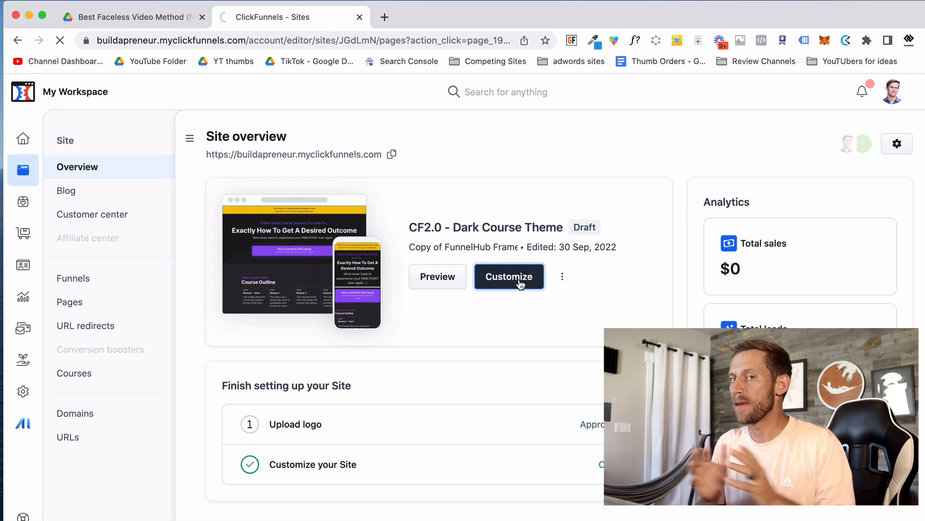
left_click(509, 277)
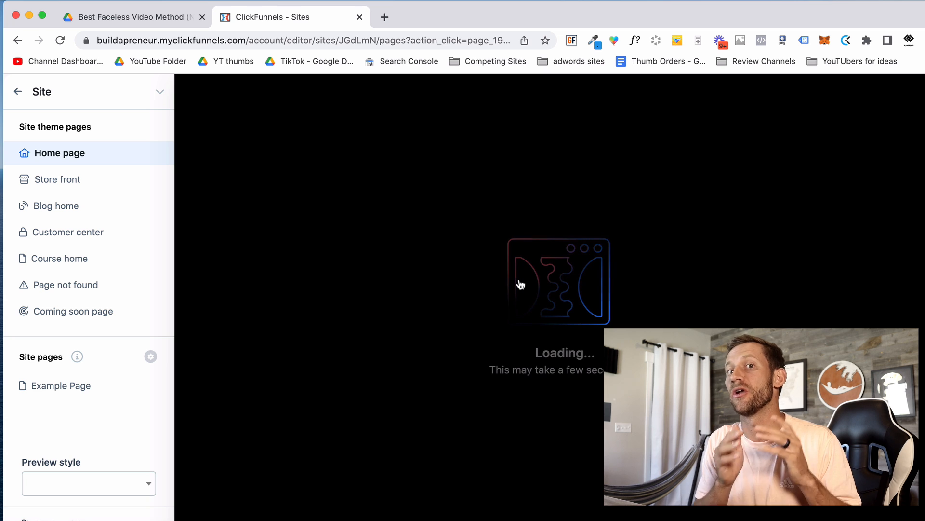
mouse_move(147, 192)
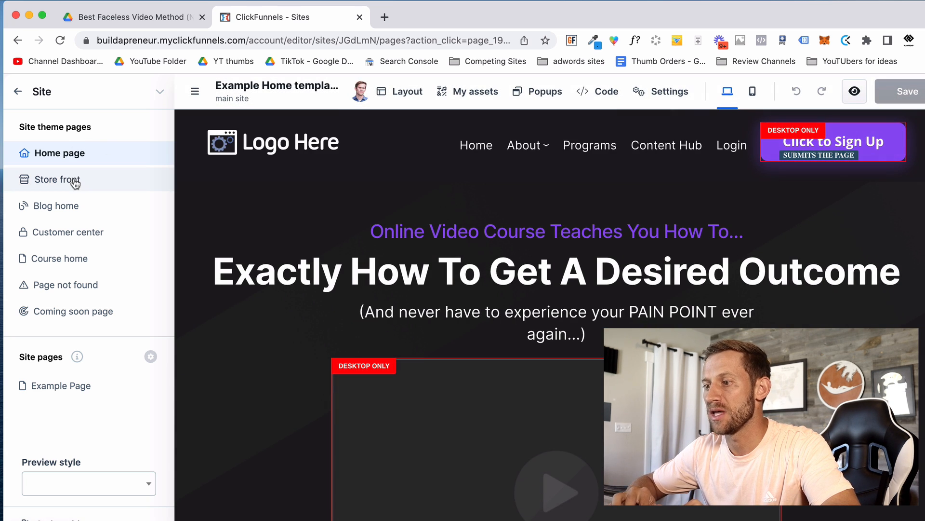
mouse_move(83, 209)
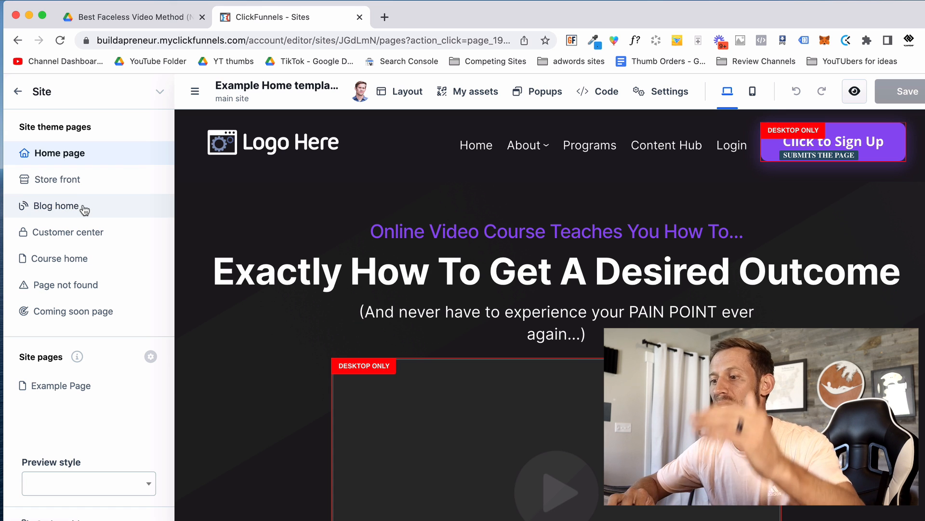
mouse_move(59, 259)
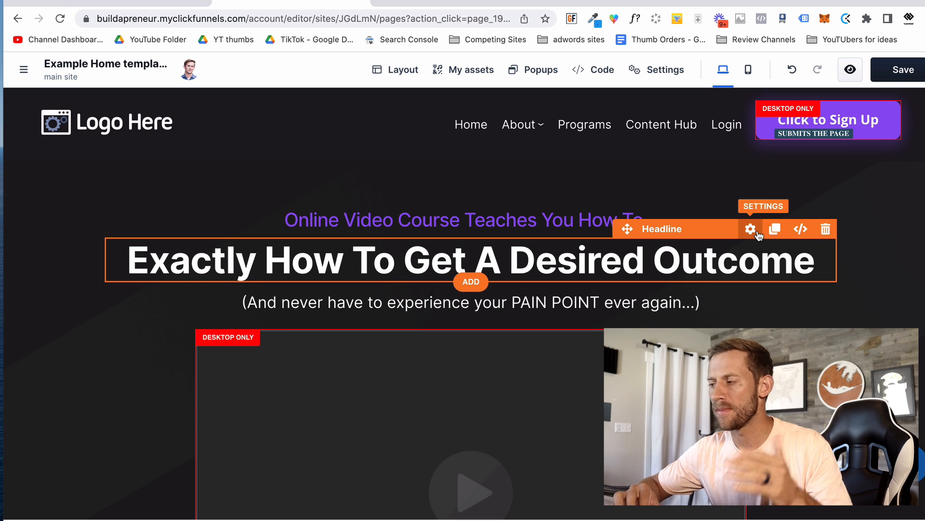
Step: Bring up the Headline element's settings panel and look through its styling options
left_click(751, 230)
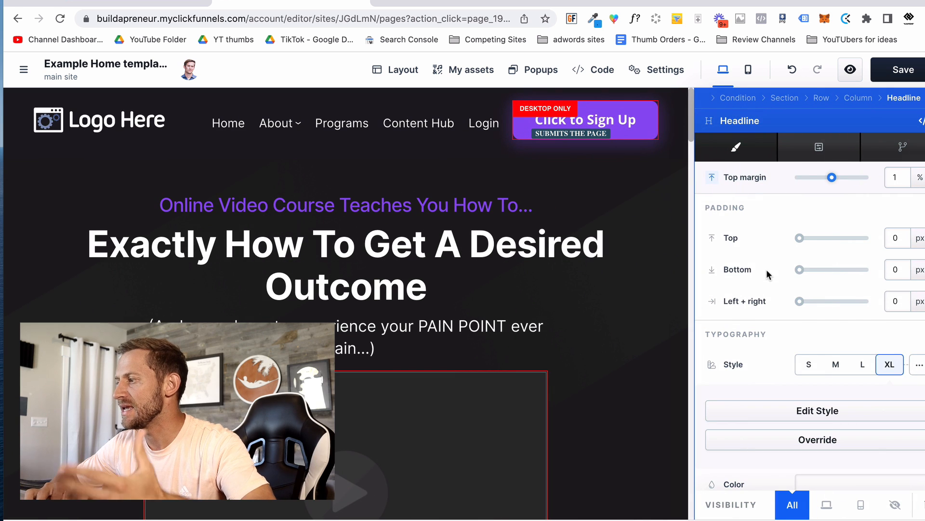
mouse_move(787, 348)
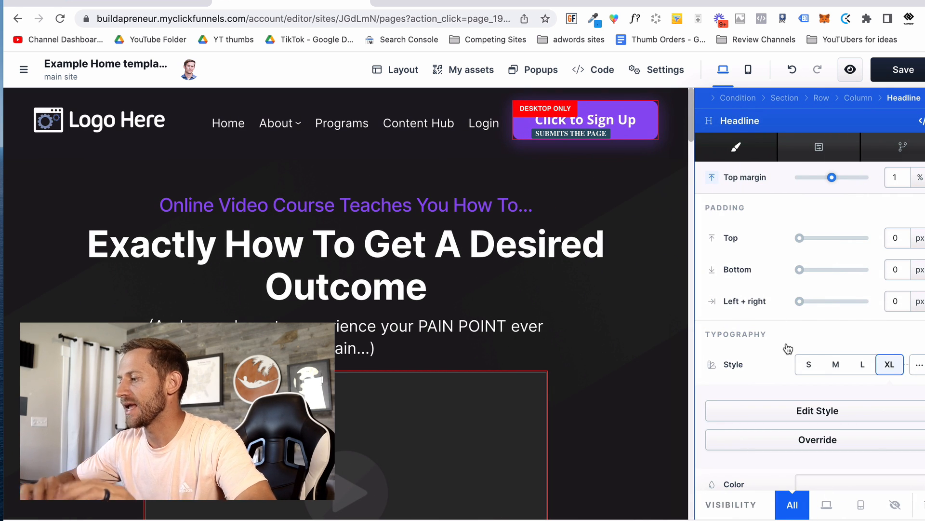
scroll("down", 3)
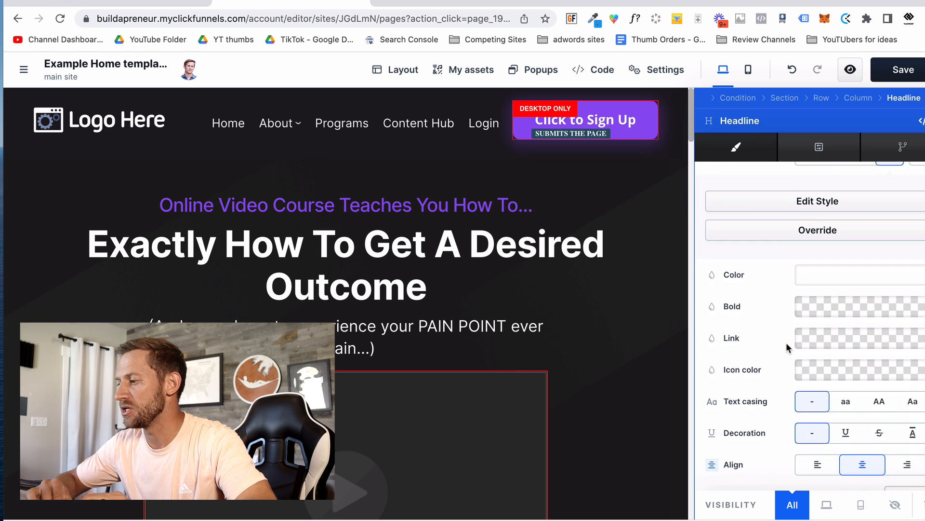
scroll("down", 3)
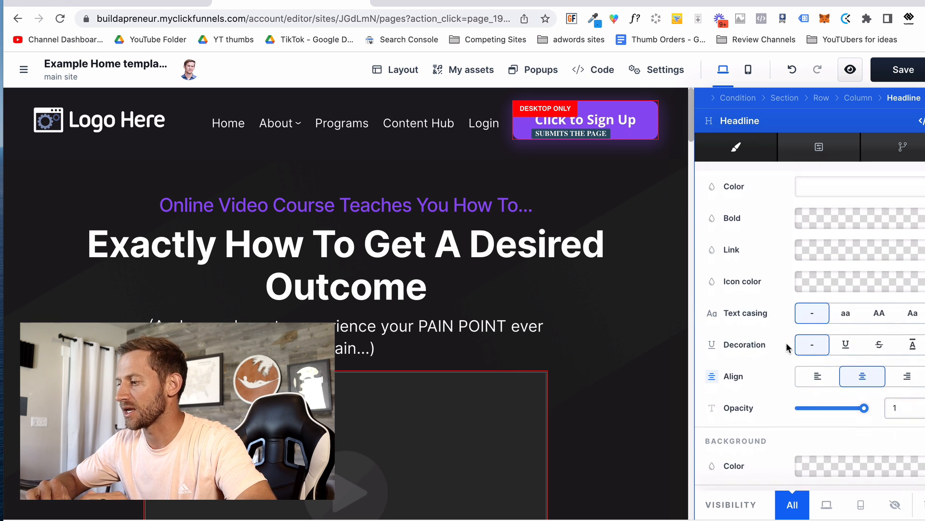
scroll("down", 3)
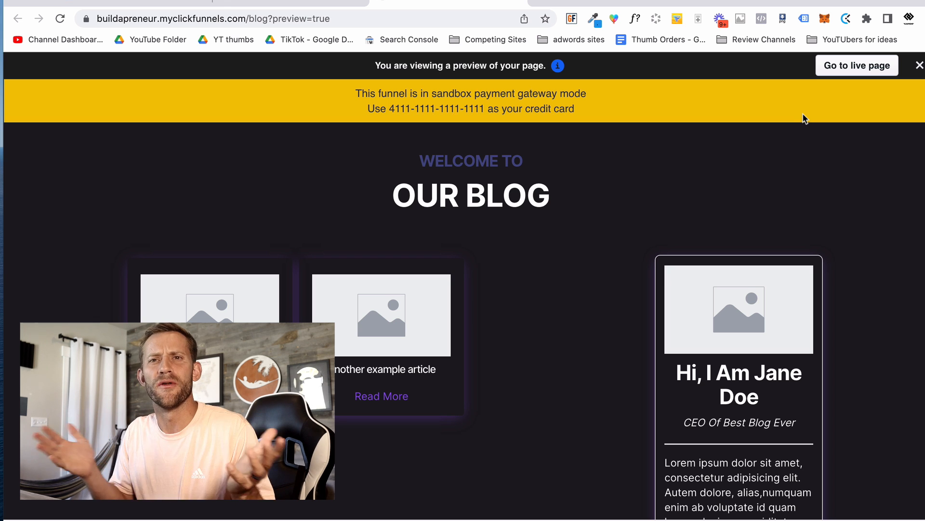
mouse_move(797, 93)
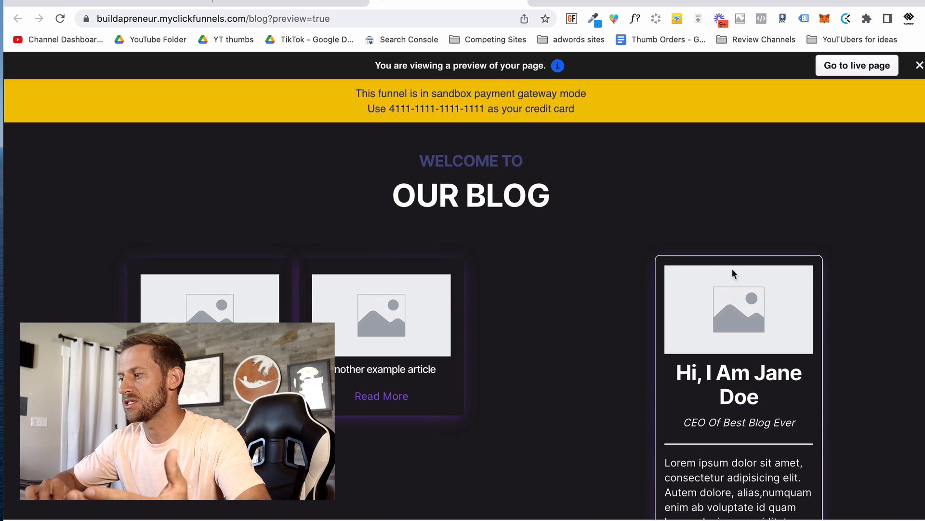
Step: Scroll through the Primary Blog posts table with its draft and public articles
scroll("down", 3)
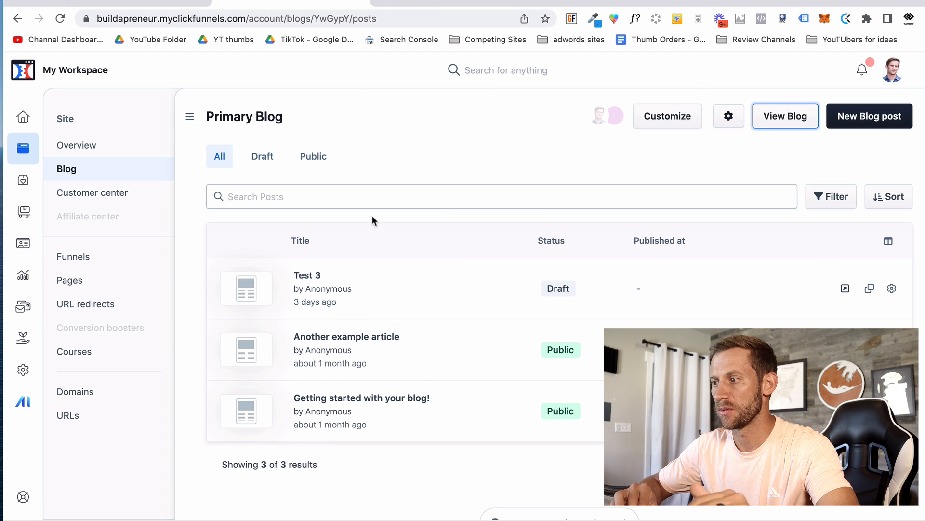
scroll("down", 3)
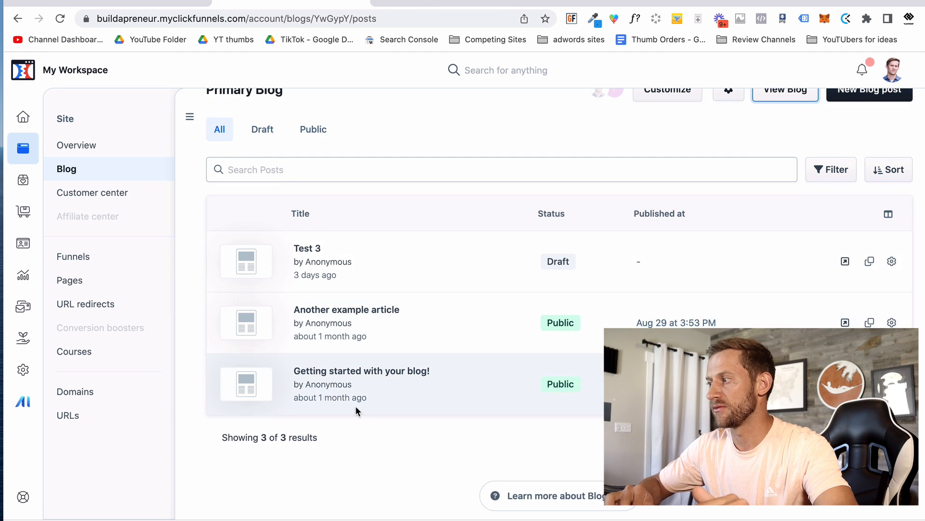
Step: Start a new blank blog post and dismiss the onboarding tour popup
left_click(868, 89)
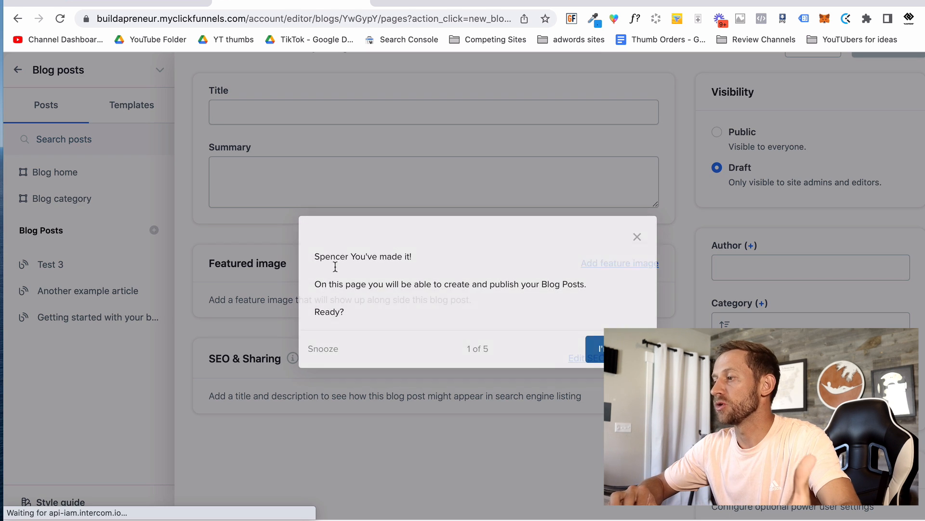
left_click(637, 237)
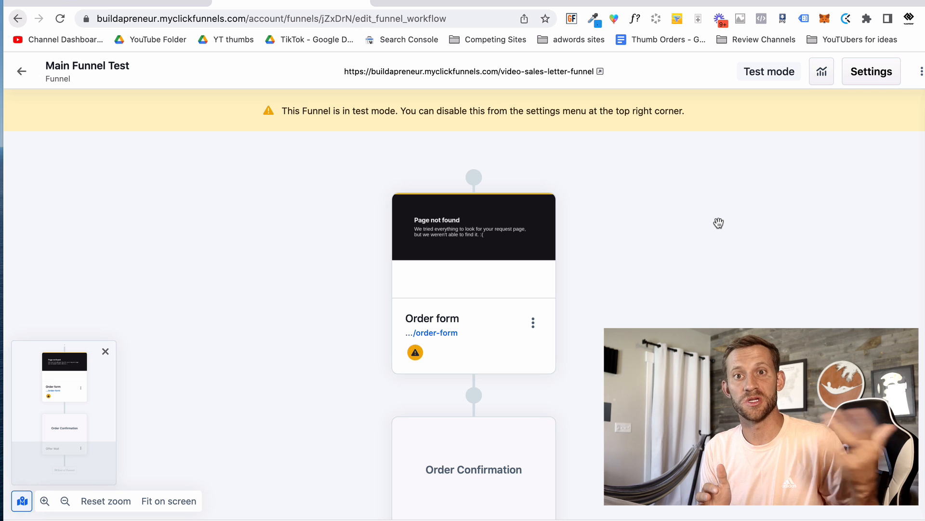
mouse_move(787, 230)
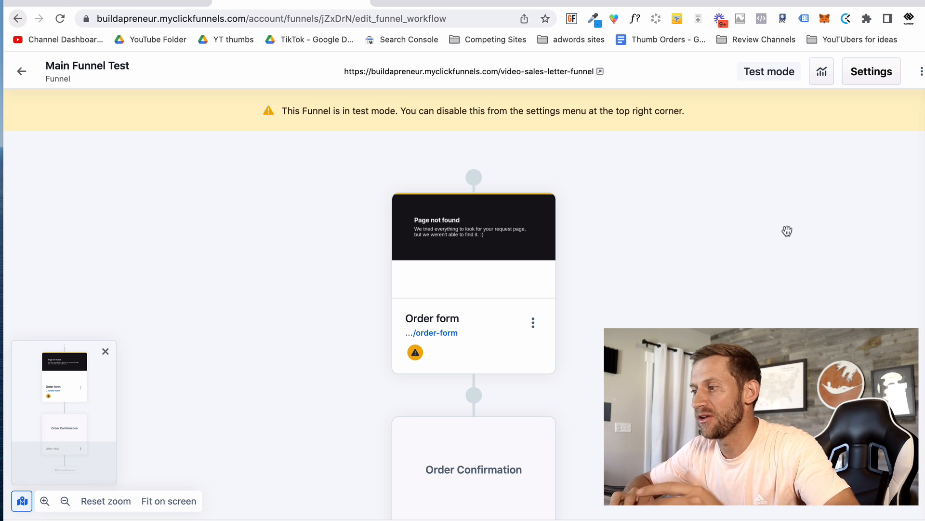
Step: Attach Test Workflow to the Order form step via its lightning icon
scroll("down", 3)
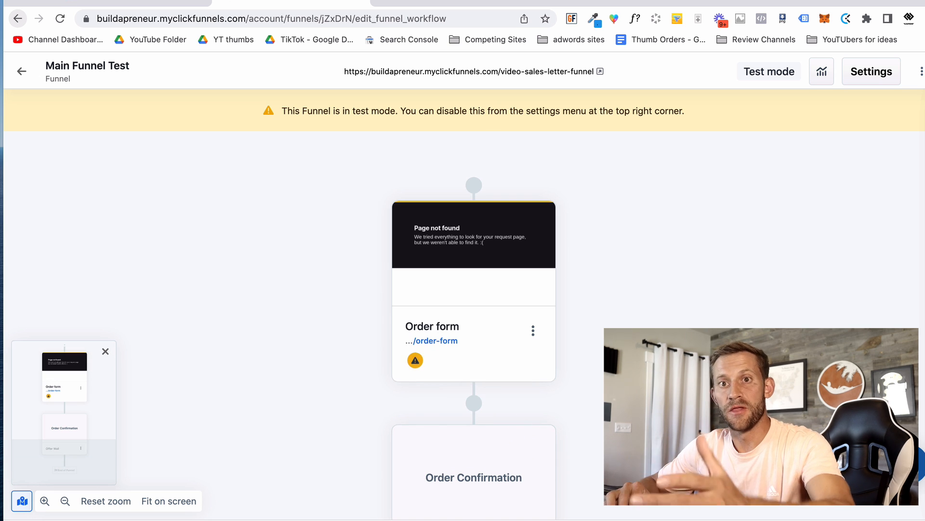
scroll("down", 3)
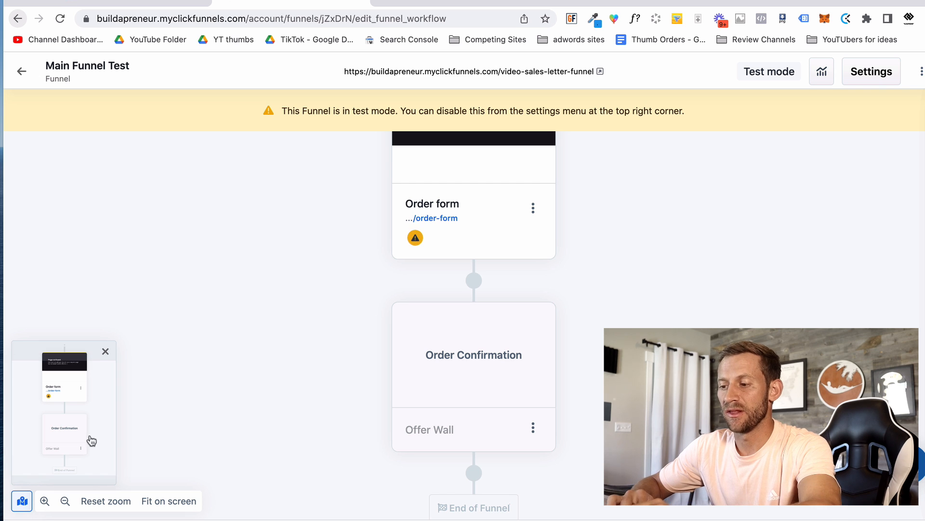
mouse_move(215, 368)
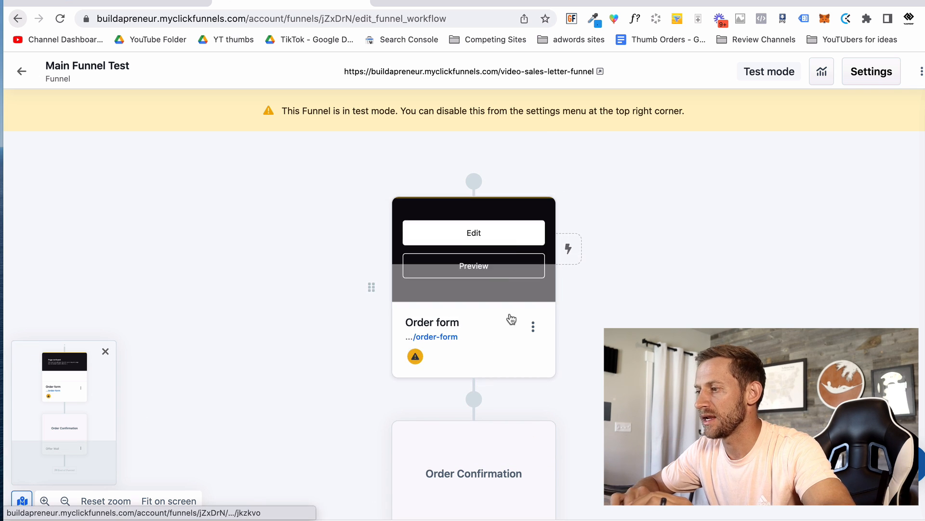
left_click(568, 249)
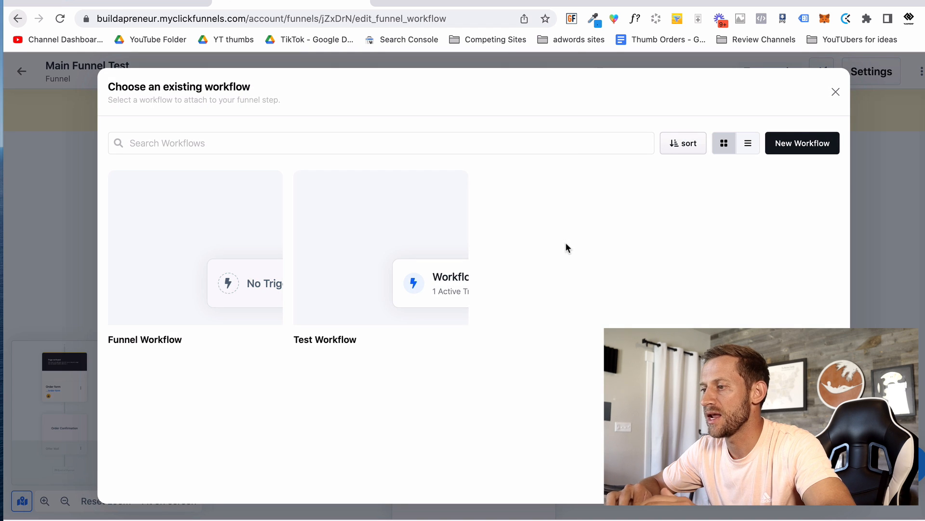
mouse_move(346, 164)
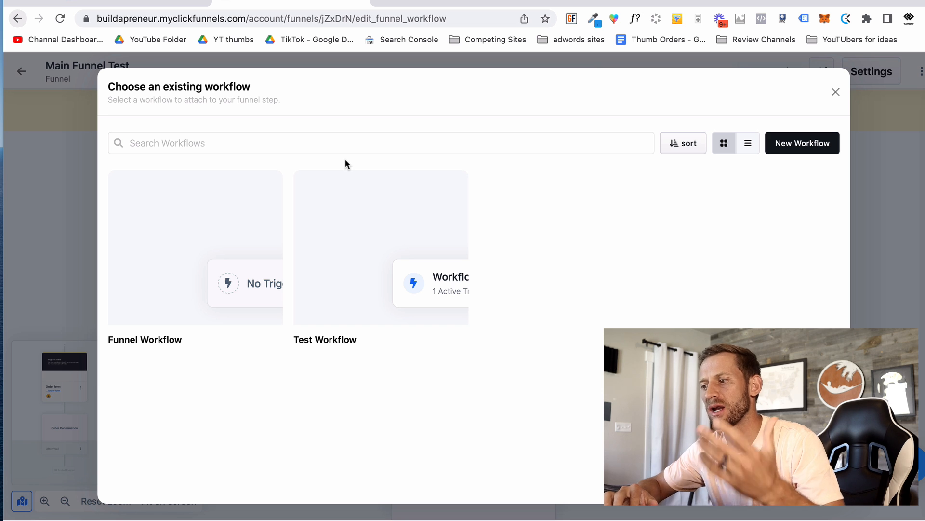
mouse_move(328, 252)
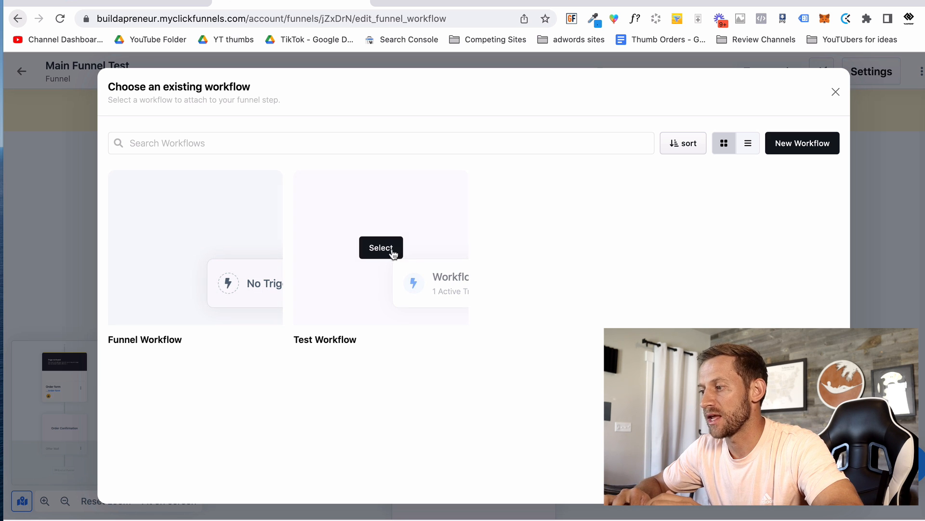
left_click(381, 248)
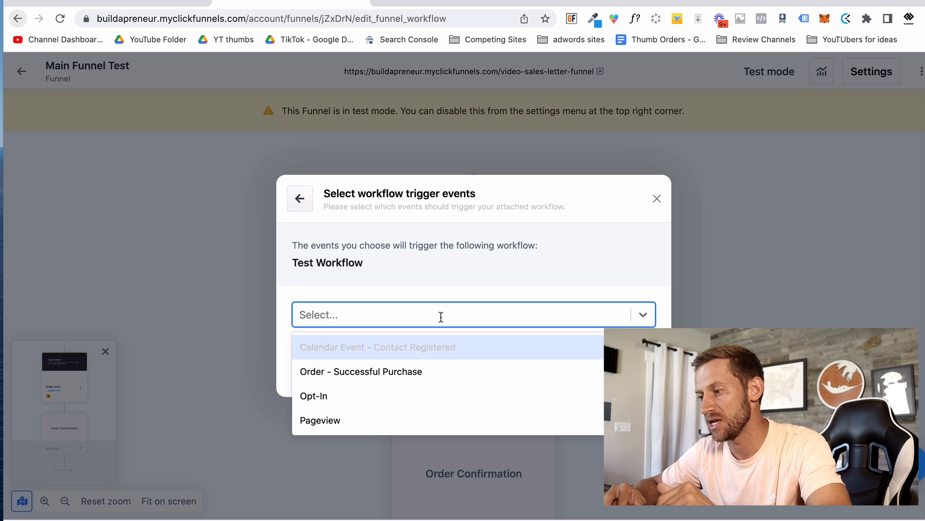
mouse_move(434, 351)
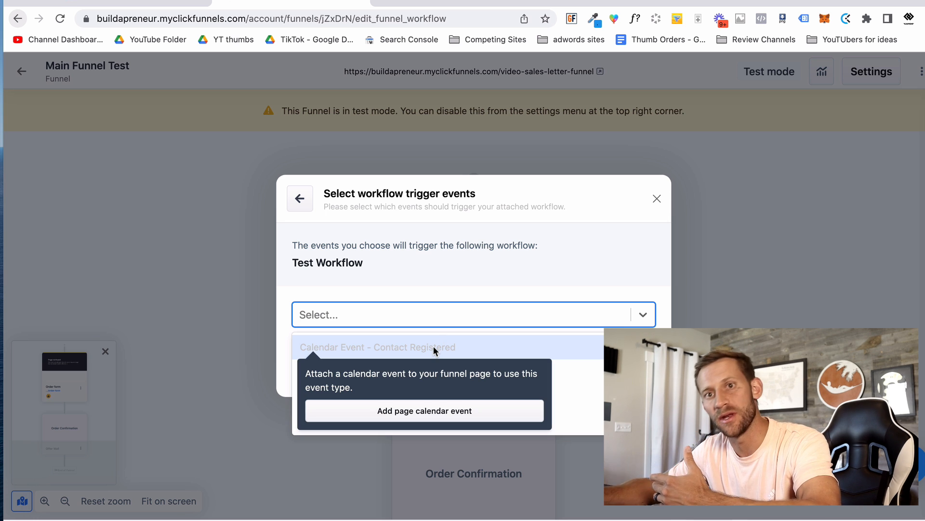
mouse_move(422, 296)
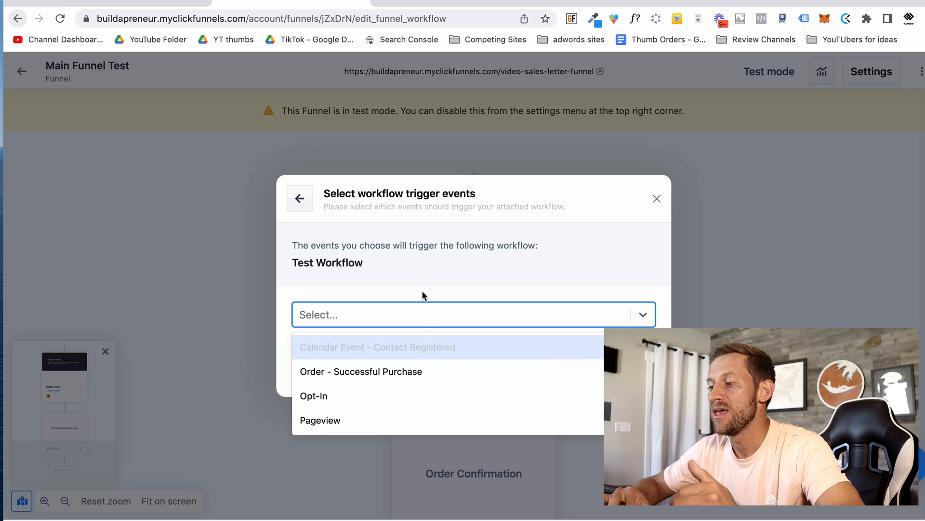
mouse_move(416, 395)
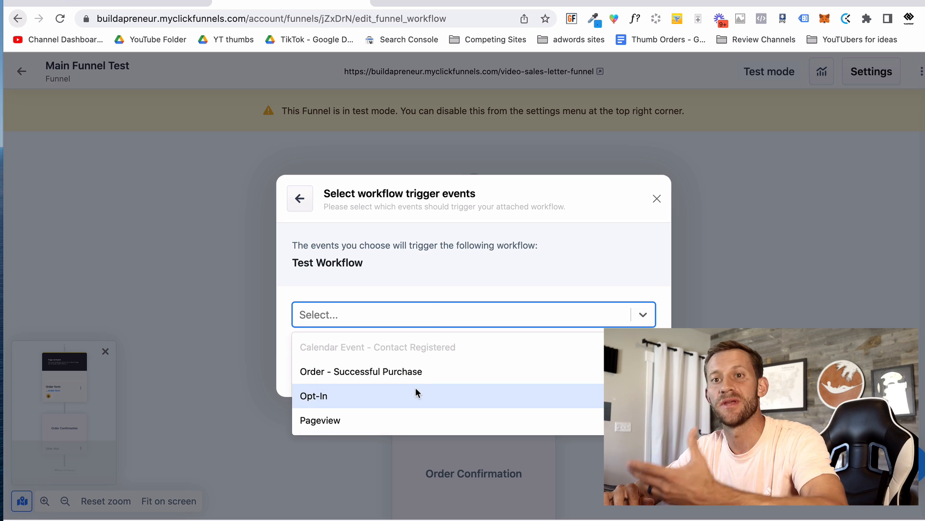
mouse_move(414, 419)
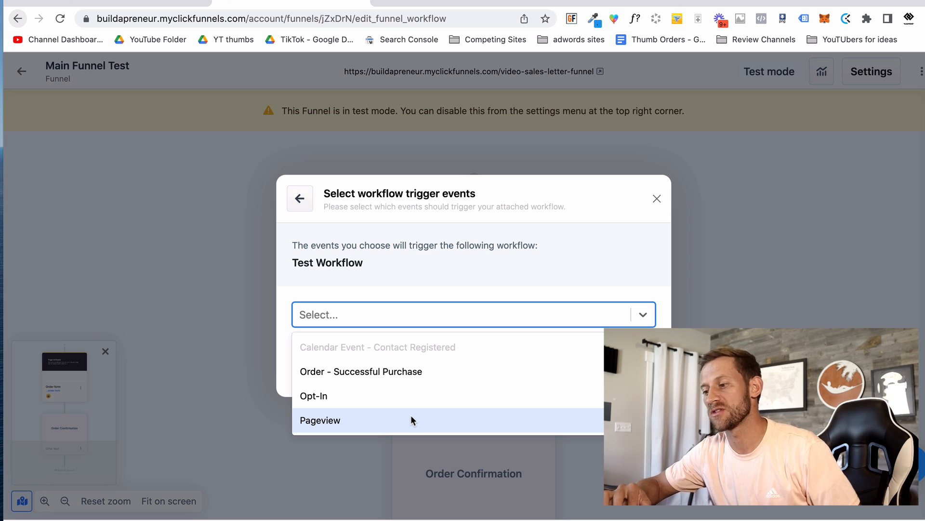
mouse_move(370, 396)
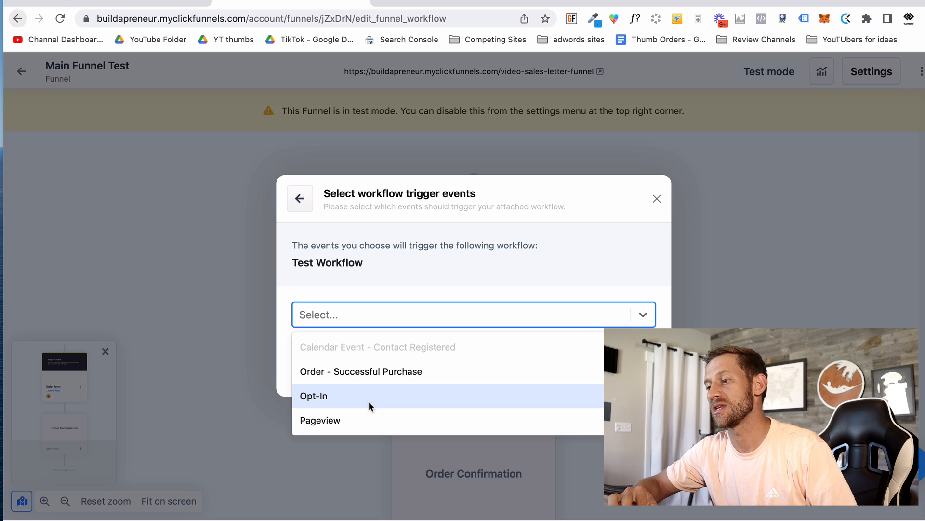
mouse_move(401, 398)
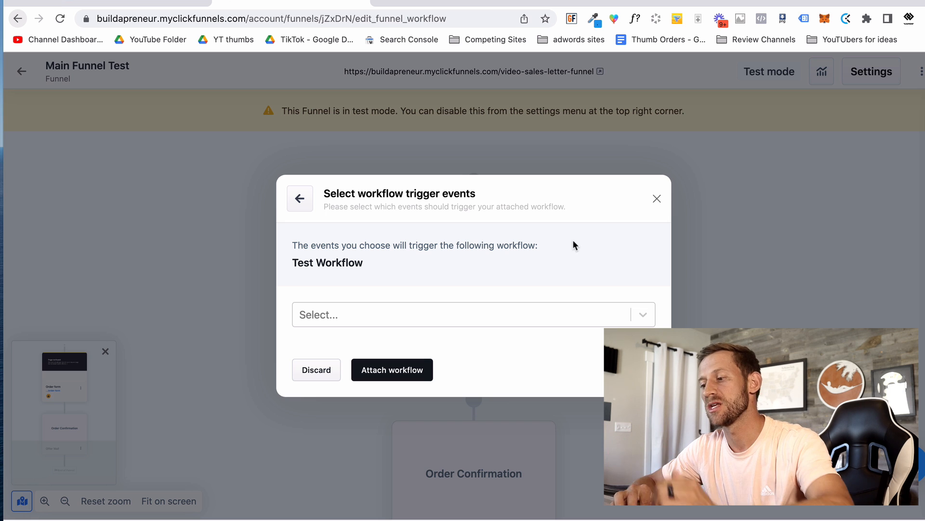
mouse_move(439, 347)
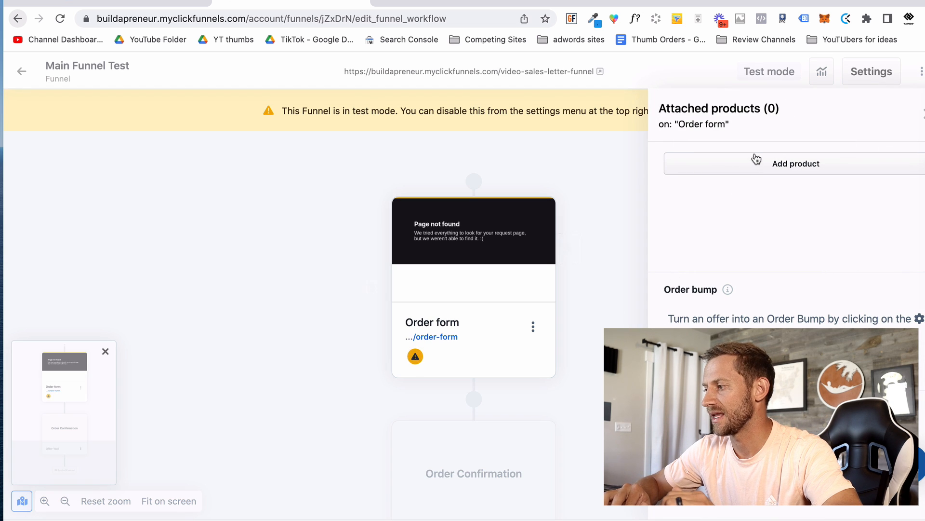
mouse_move(592, 309)
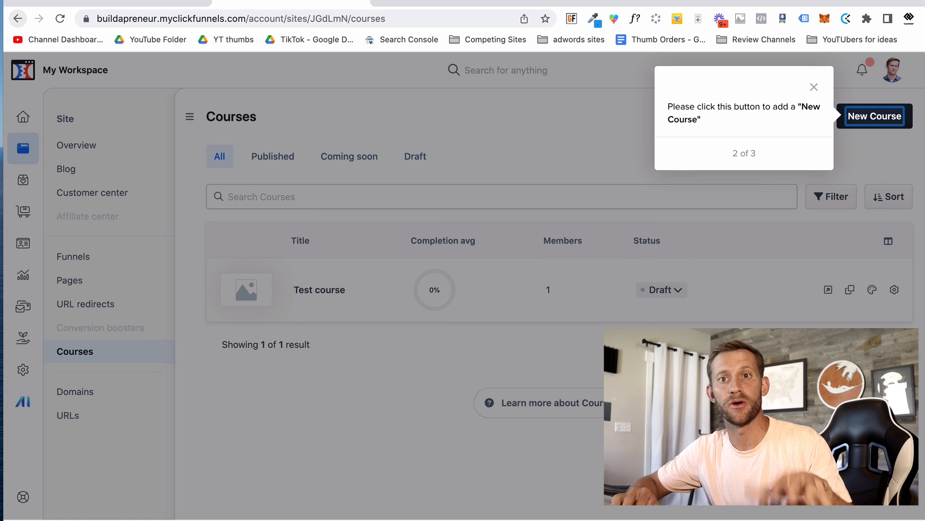
mouse_move(817, 86)
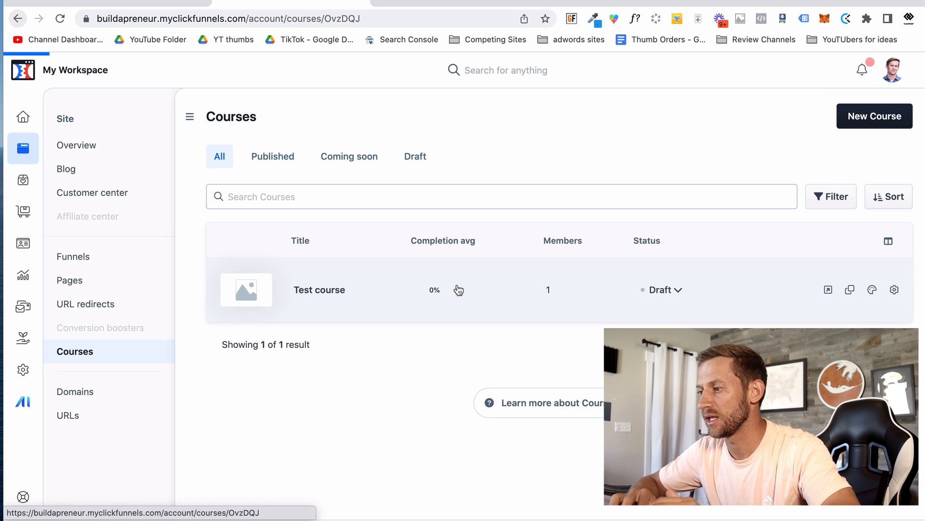
Step: Open the Test course and look over its modules and enrollments
left_click(319, 289)
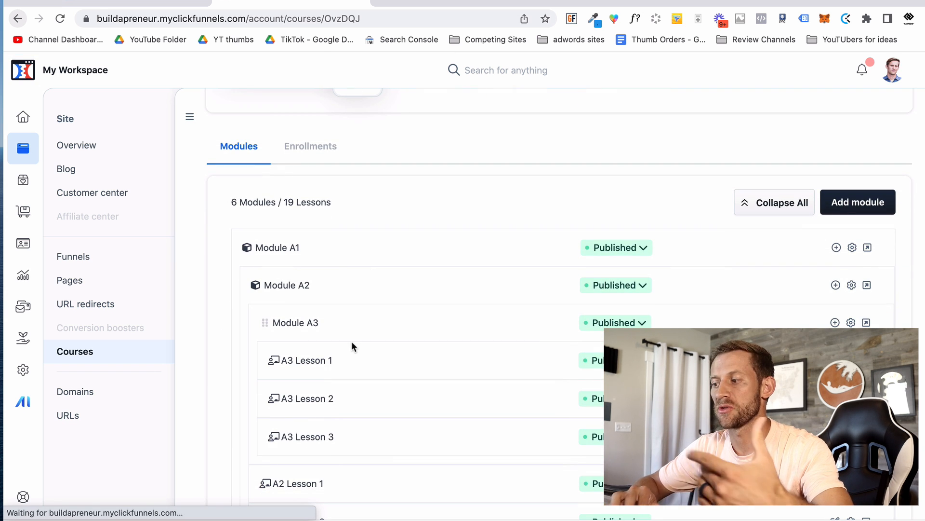
scroll("down", 3)
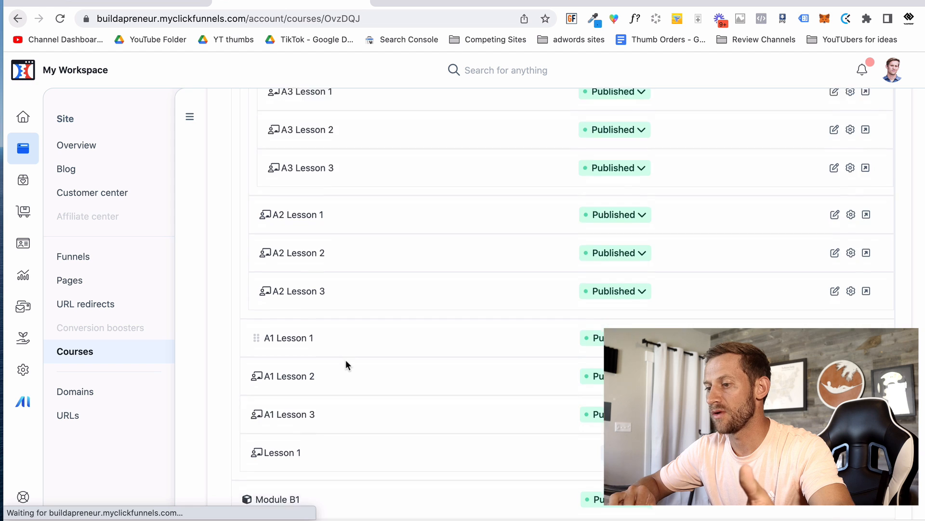
scroll("down", 3)
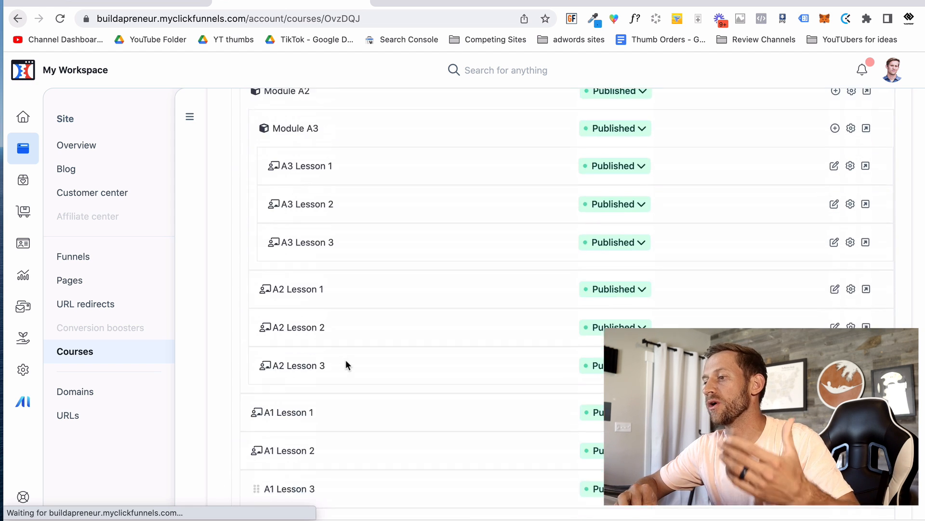
scroll("up", 3)
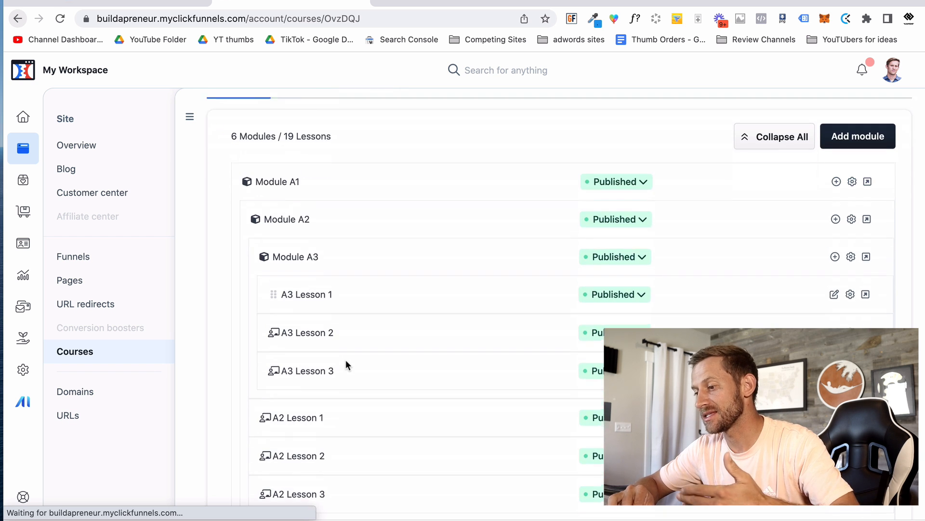
Step: Preview the A3 Lesson 1 page, then return to the Test course management page
left_click(867, 294)
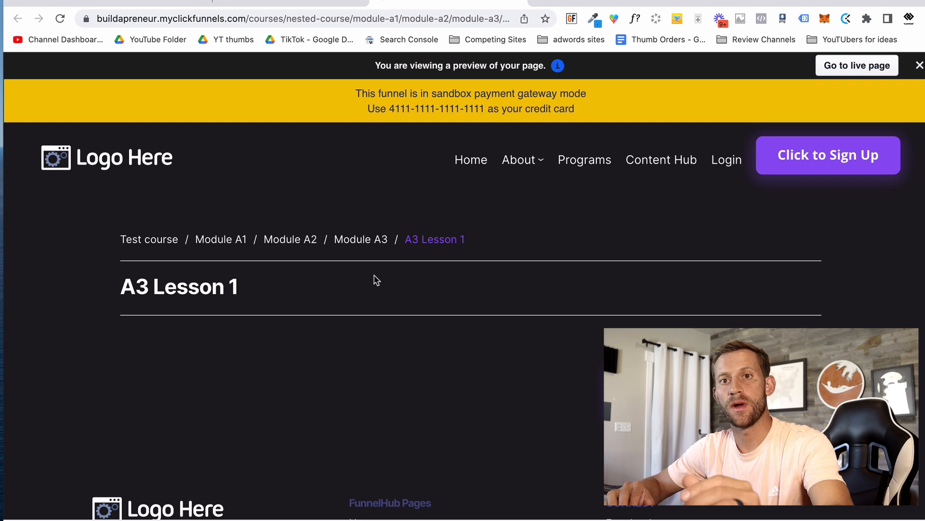
mouse_move(224, 346)
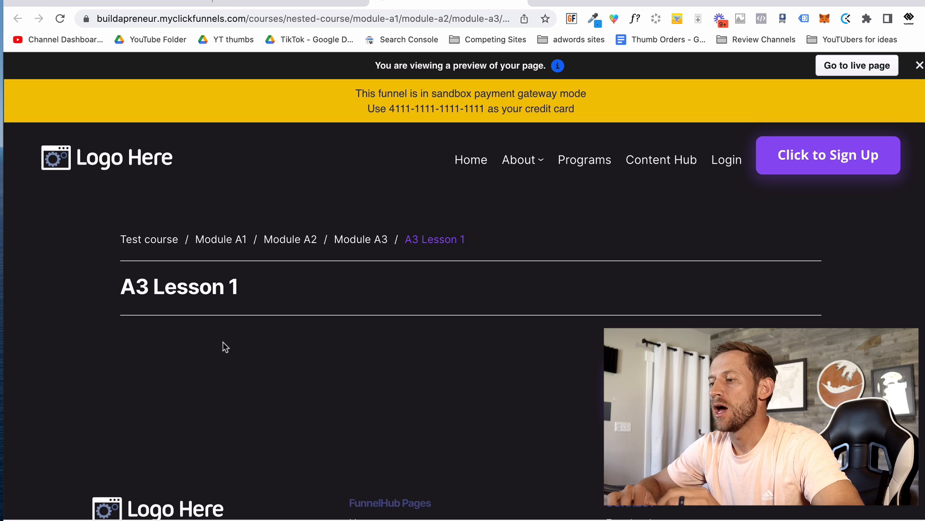
mouse_move(248, 314)
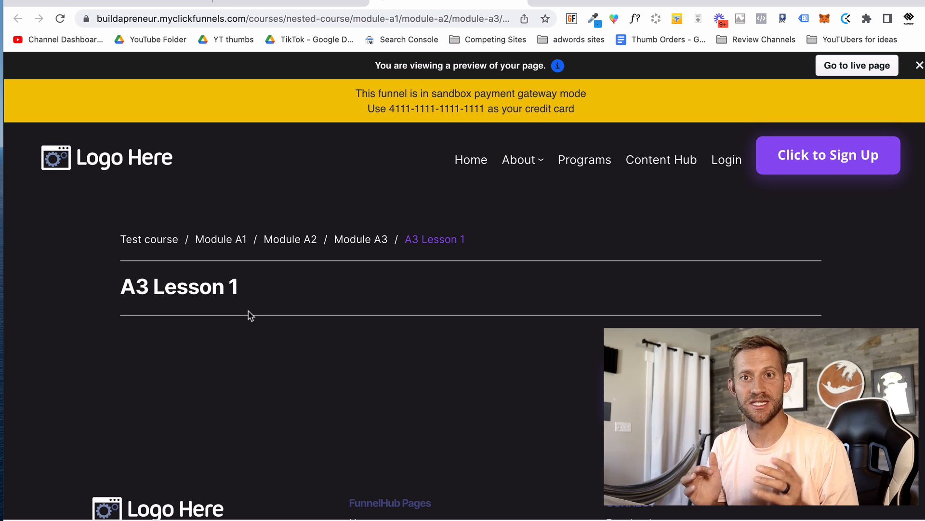
mouse_move(273, 307)
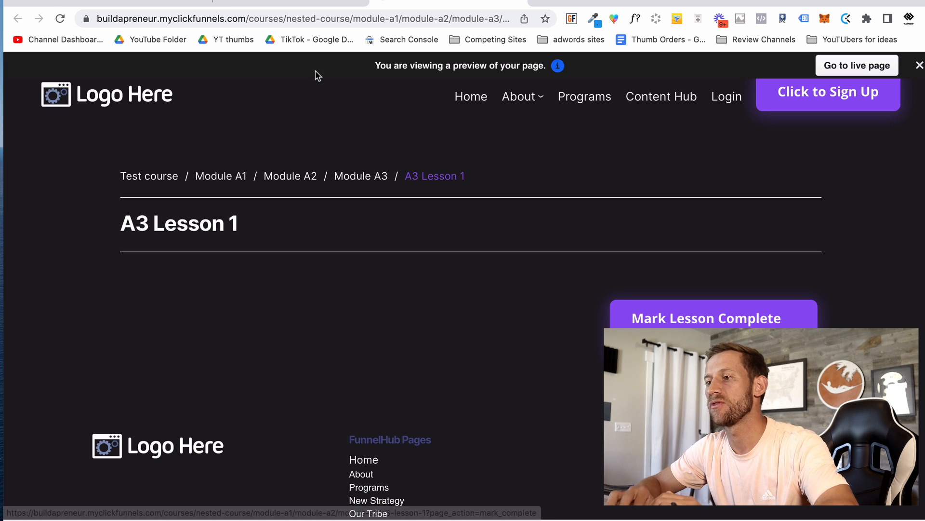
left_click(18, 18)
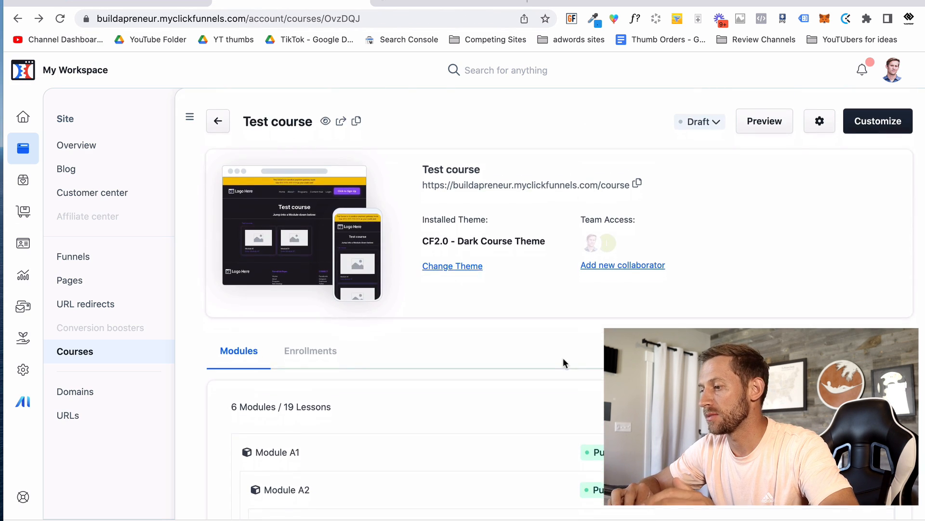
mouse_move(23, 338)
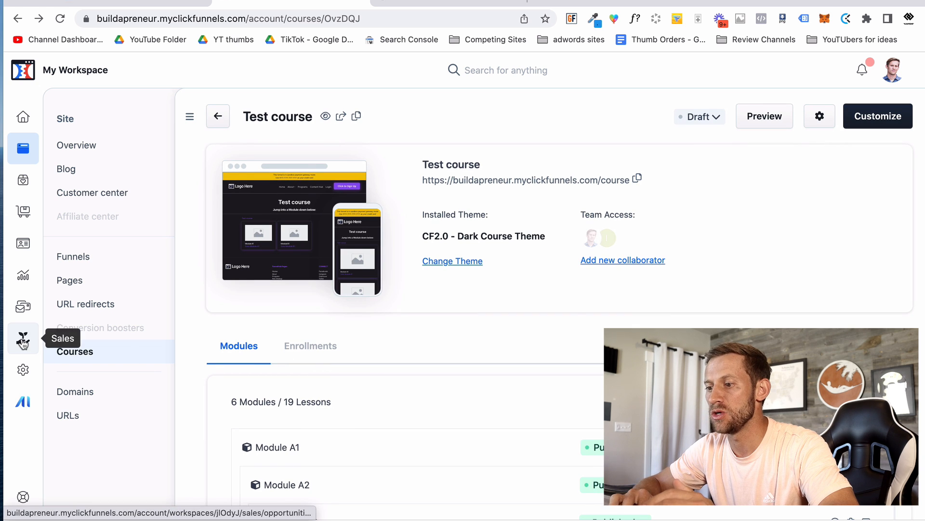
mouse_move(22, 276)
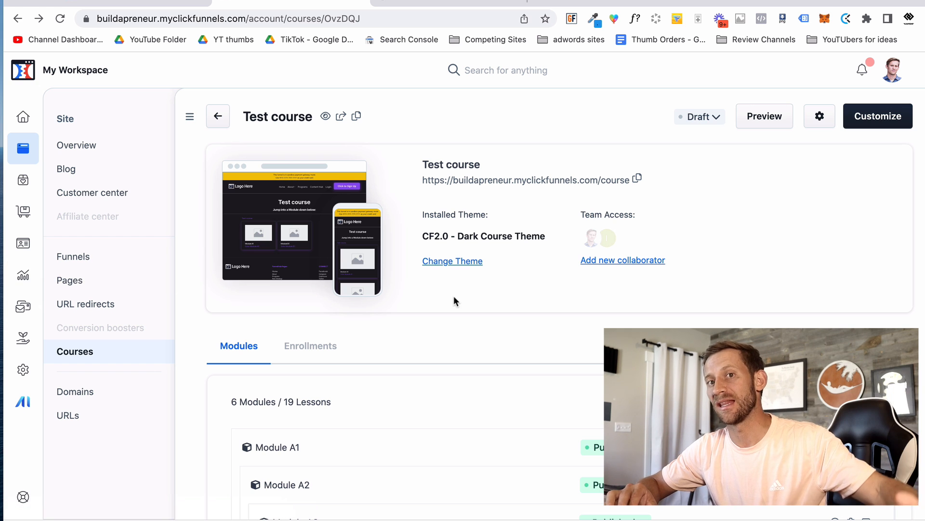
mouse_move(536, 330)
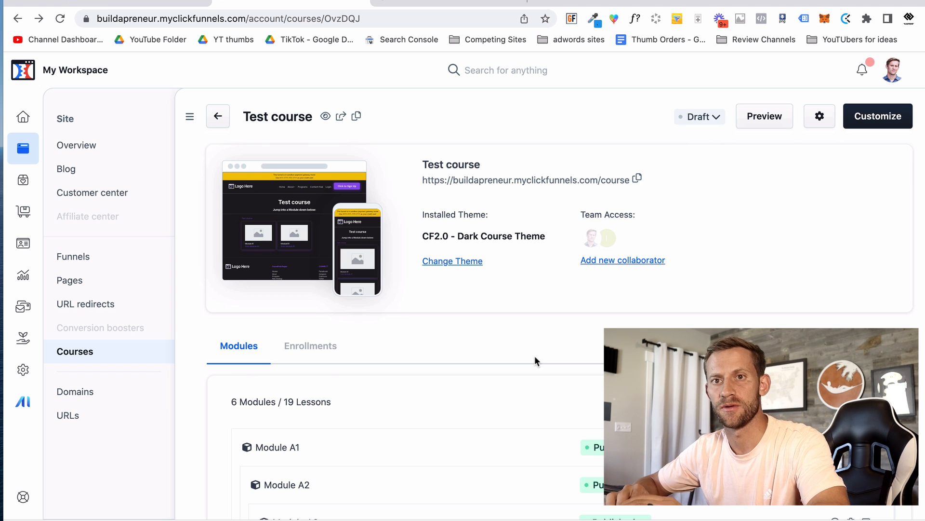
left_click(22, 180)
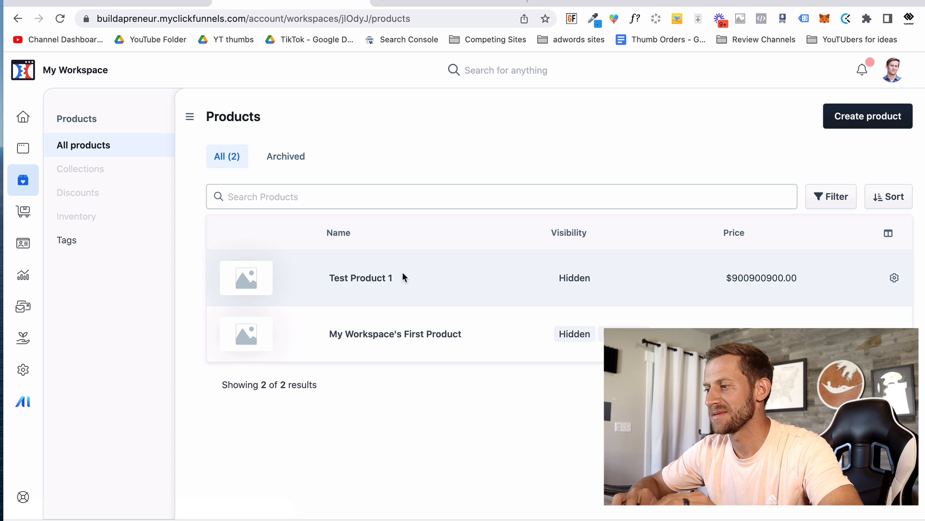
Step: Open Test Product 1's edit page and review its settings
left_click(360, 277)
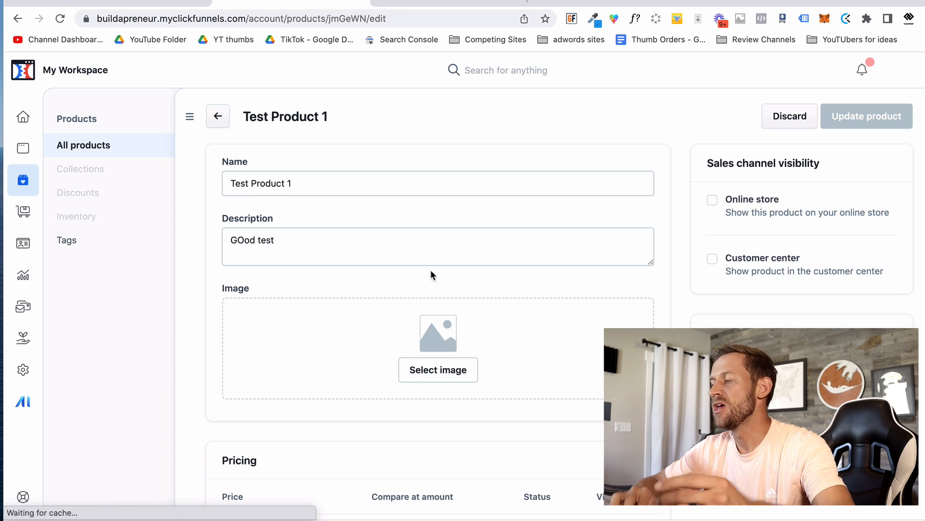
scroll("down", 3)
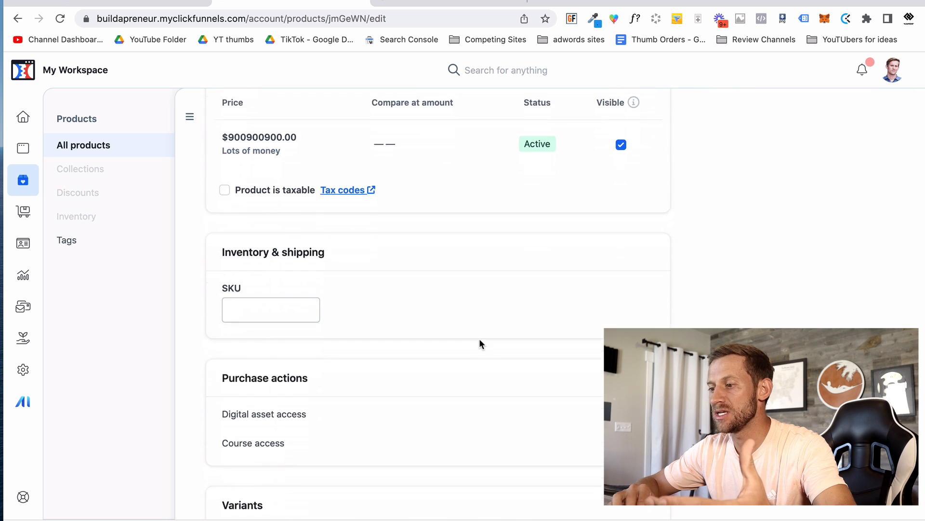
scroll("down", 3)
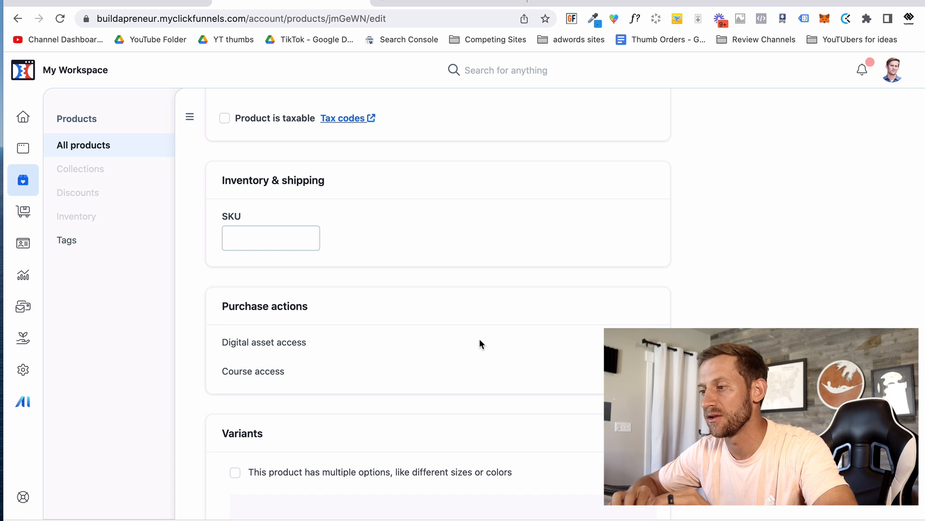
scroll("up", 3)
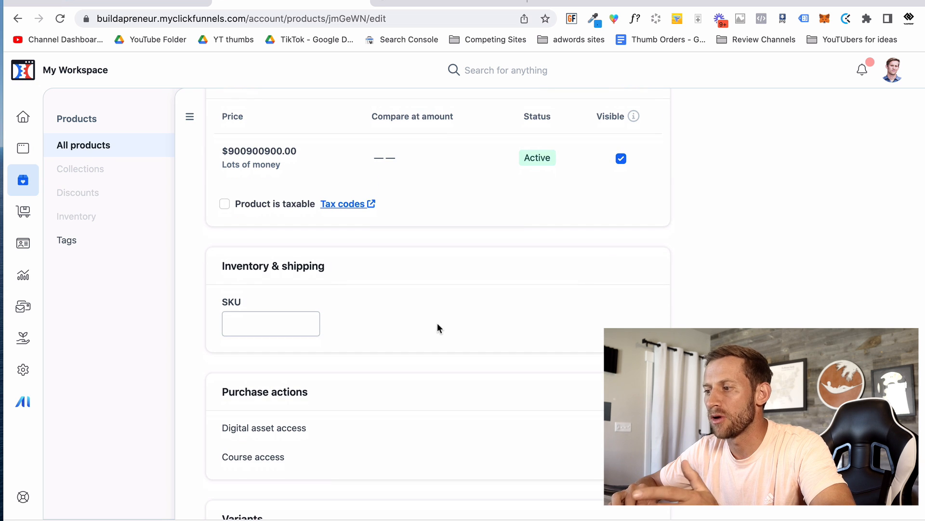
Step: Mark Test Product 1 as taxable with the default tax category
left_click(225, 203)
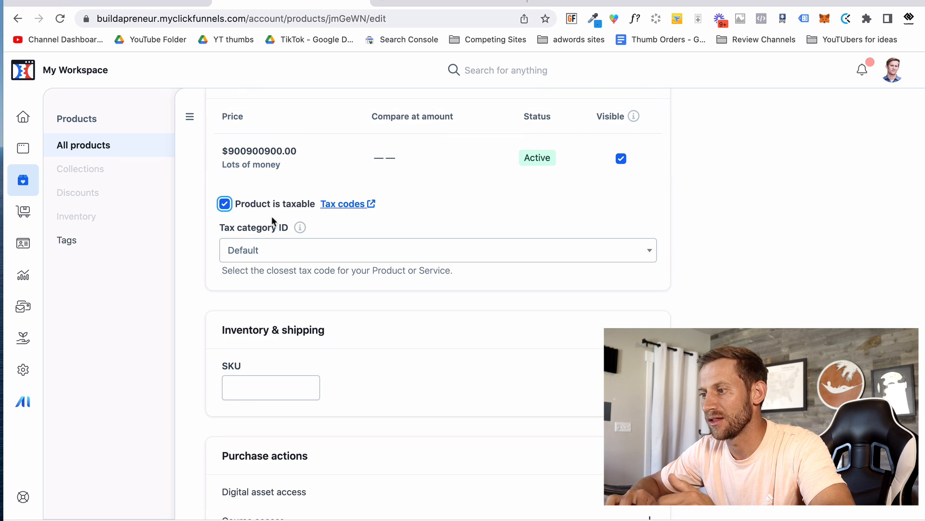
scroll("down", 3)
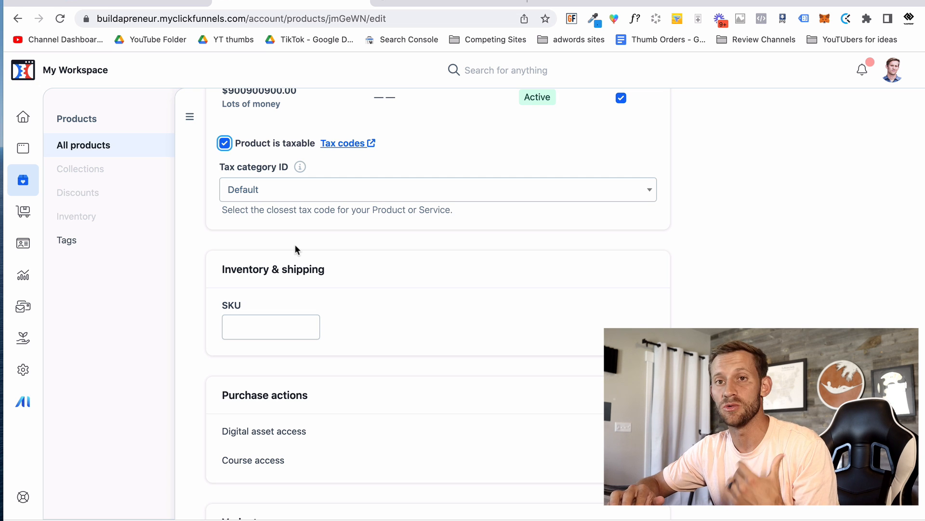
mouse_move(345, 305)
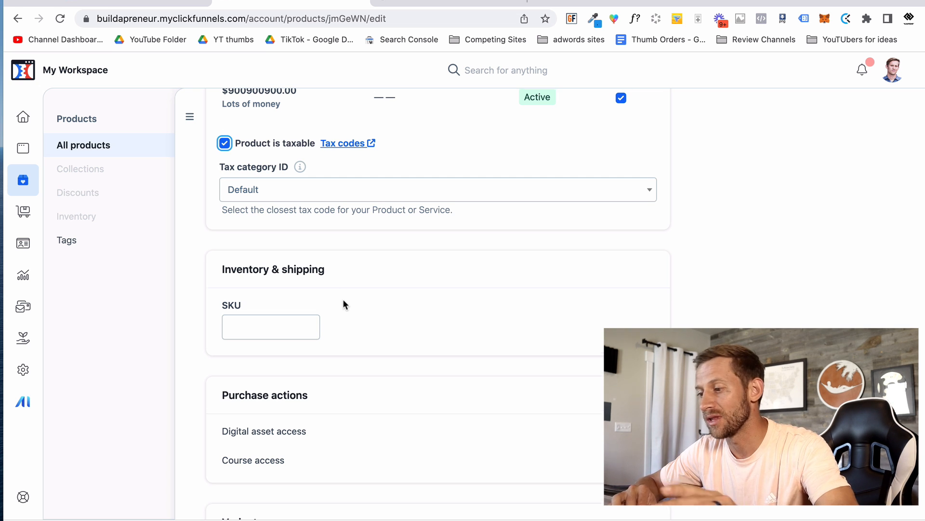
scroll("down", 3)
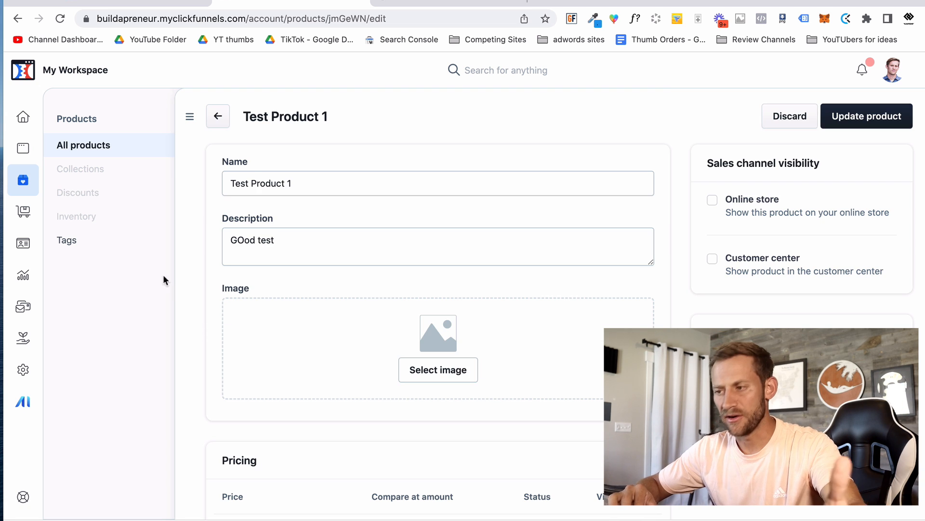
mouse_move(80, 169)
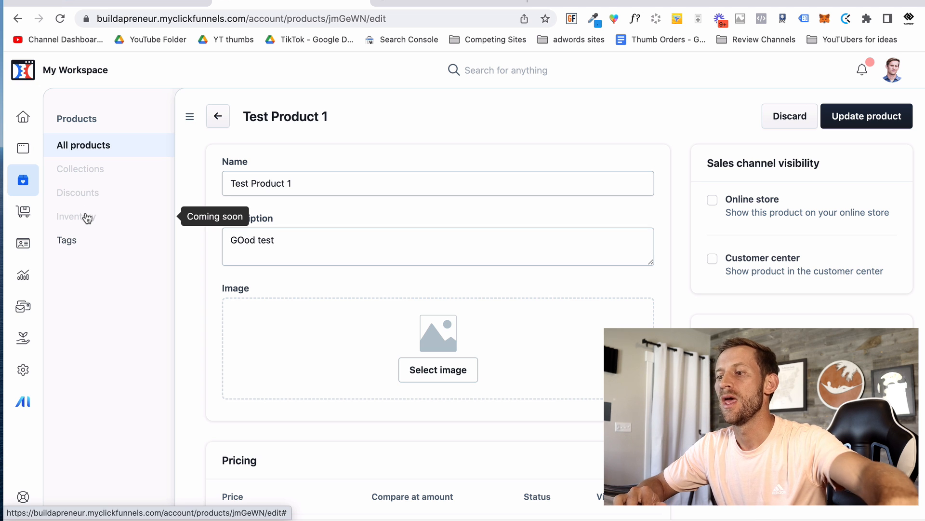
mouse_move(83, 220)
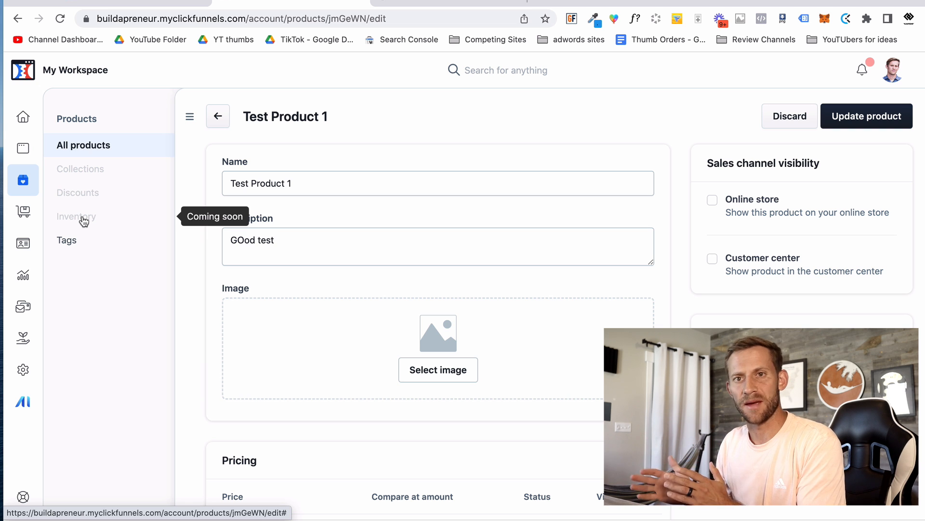
mouse_move(22, 212)
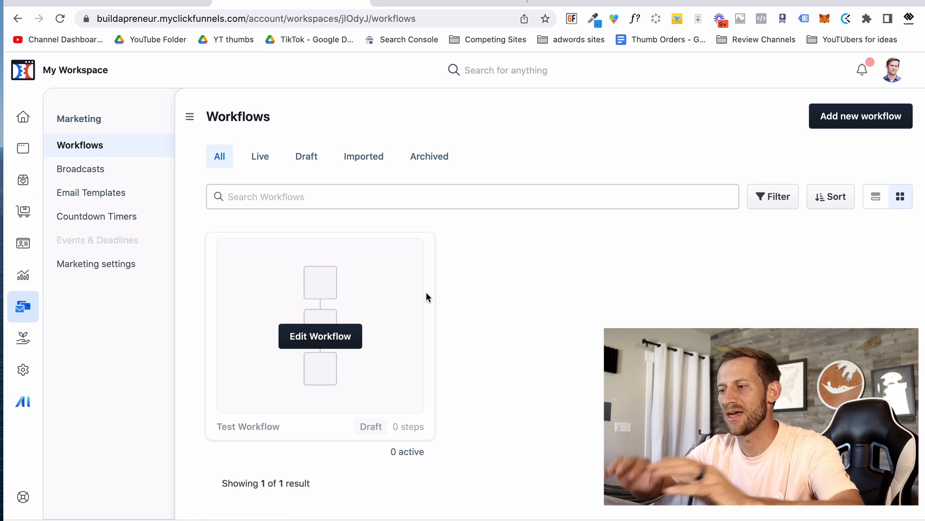
mouse_move(431, 270)
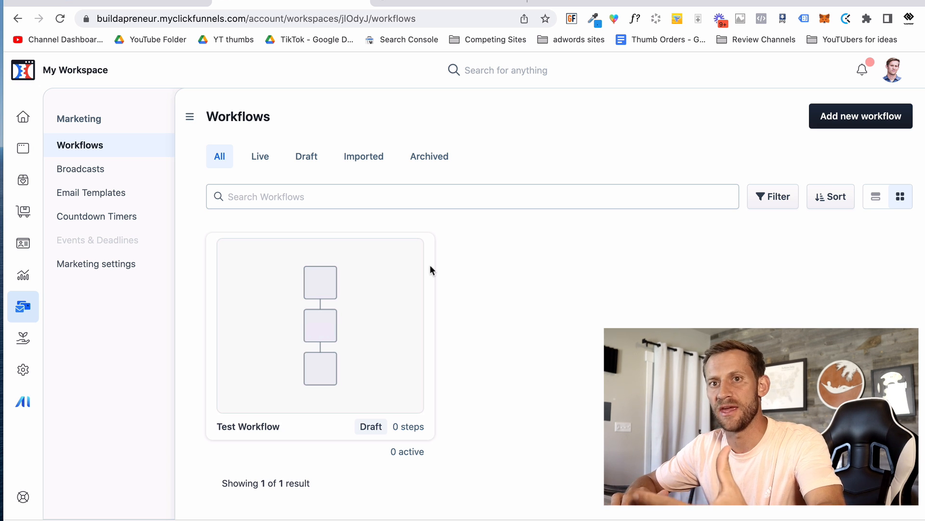
mouse_move(330, 335)
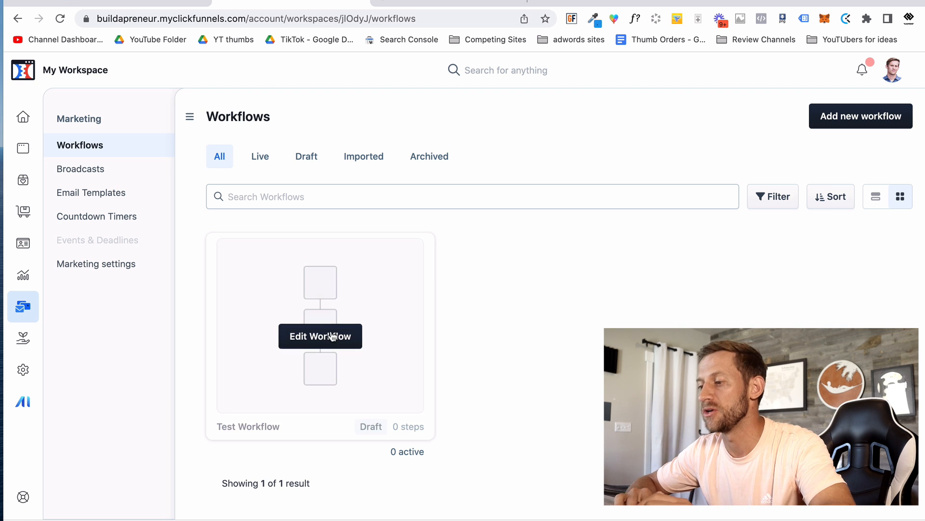
Step: Open Test Workflow in the workflow builder
left_click(320, 335)
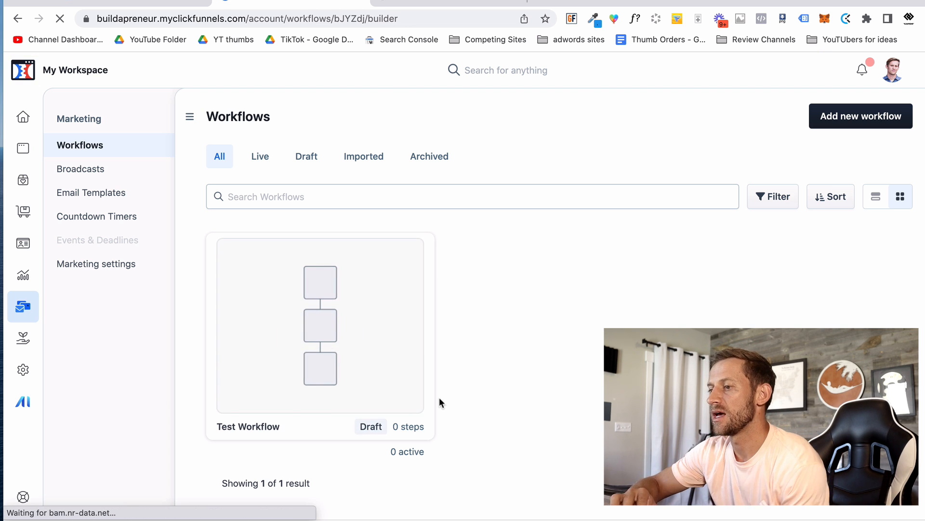
left_click(320, 325)
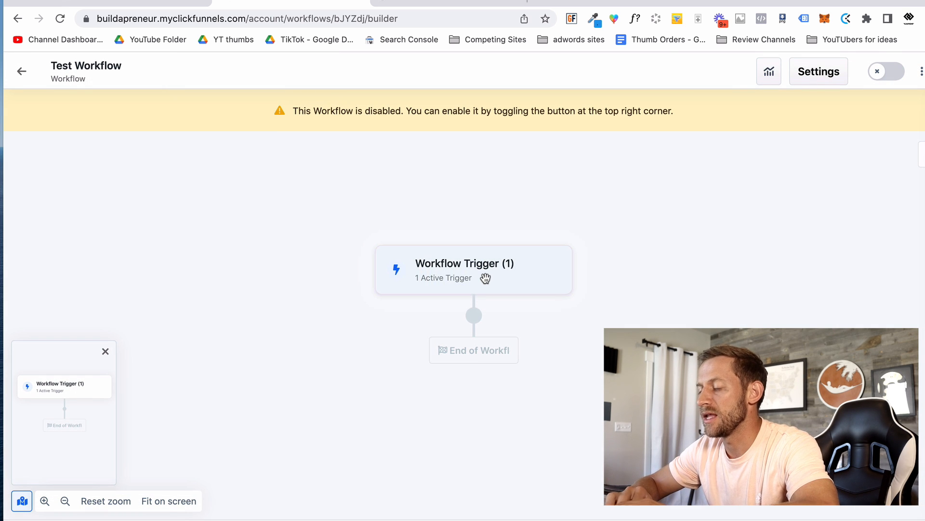
mouse_move(473, 334)
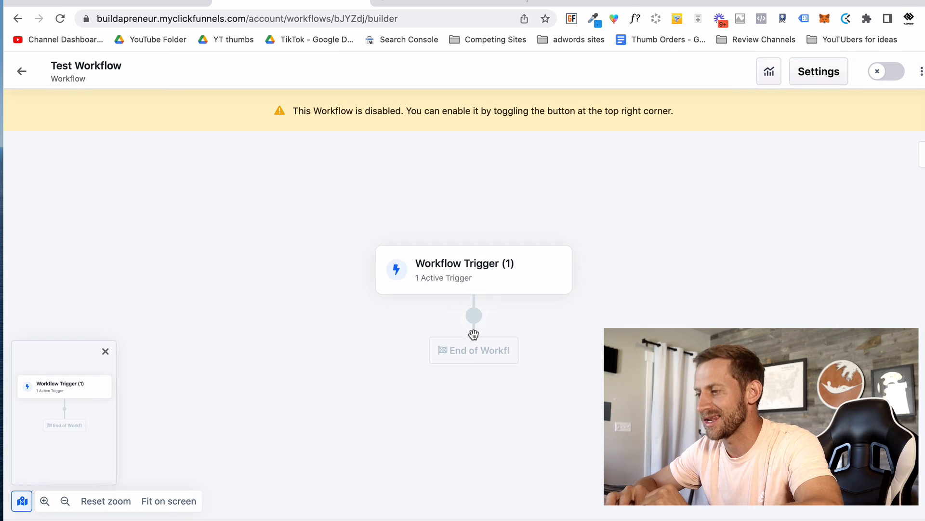
mouse_move(473, 316)
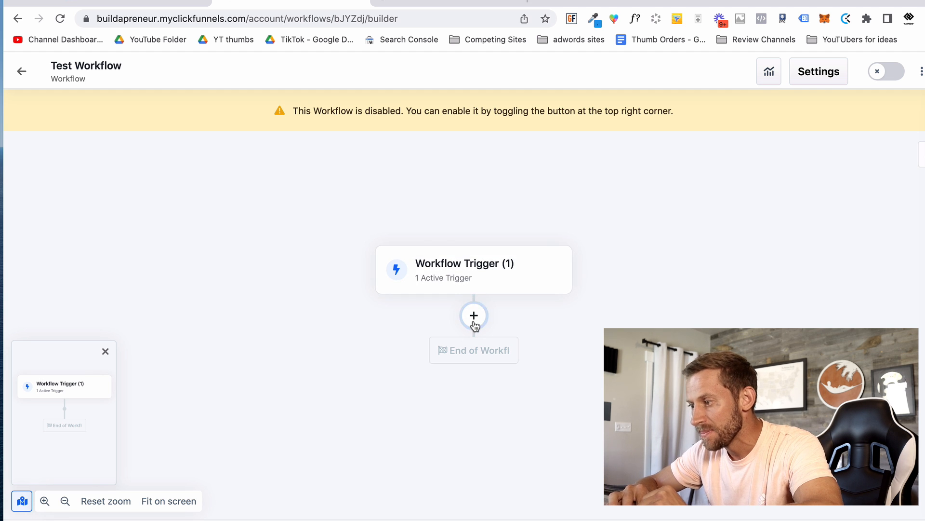
Step: Add a step after the workflow trigger and browse the available step types
left_click(474, 315)
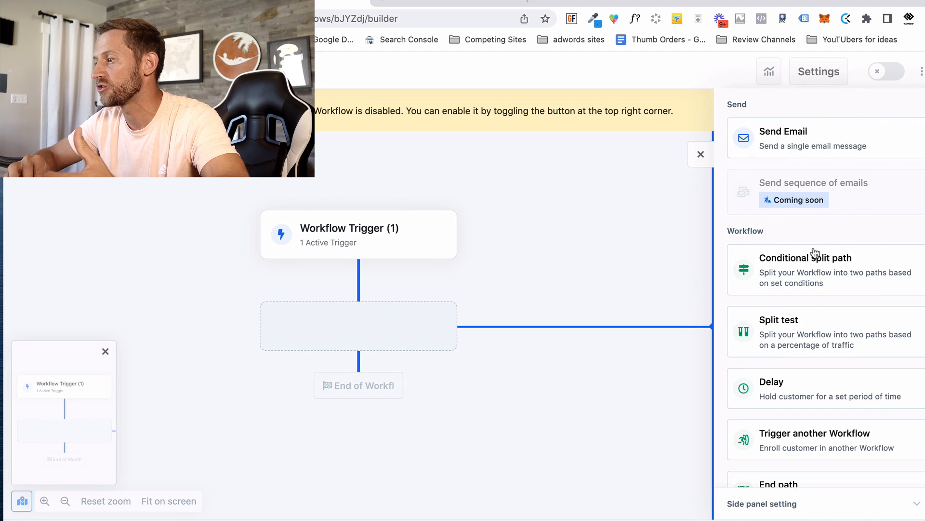
scroll("down", 3)
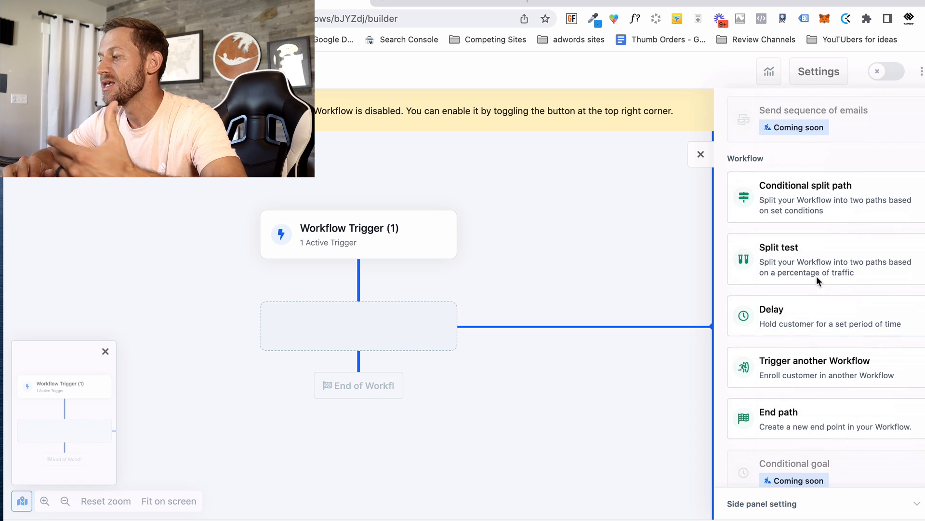
scroll("down", 3)
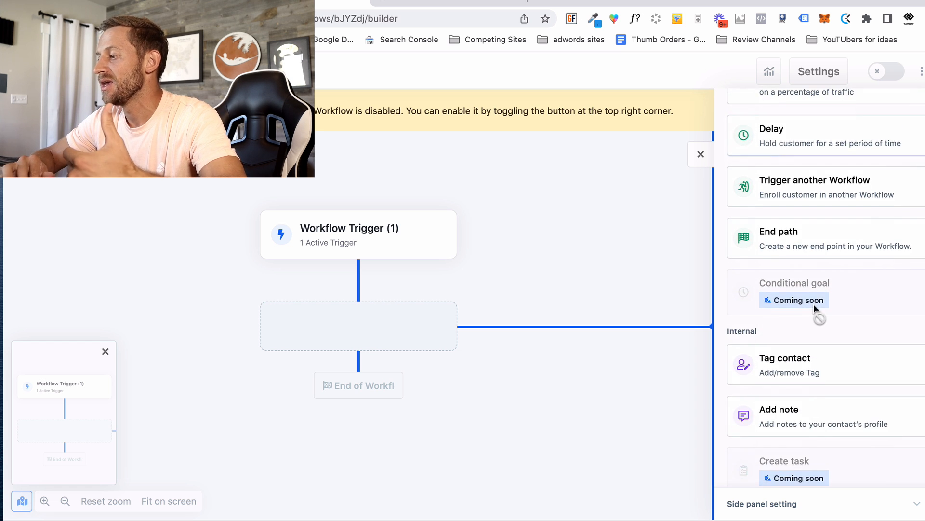
scroll("down", 3)
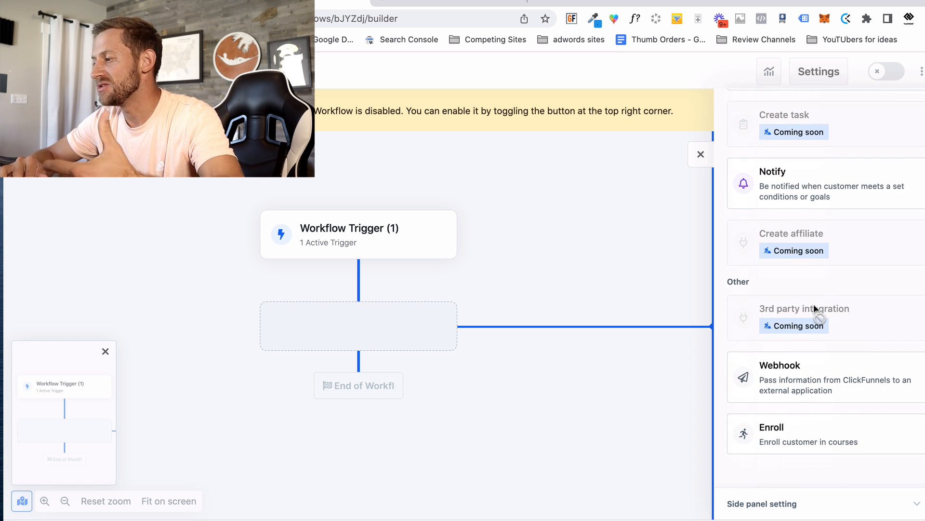
scroll("down", 3)
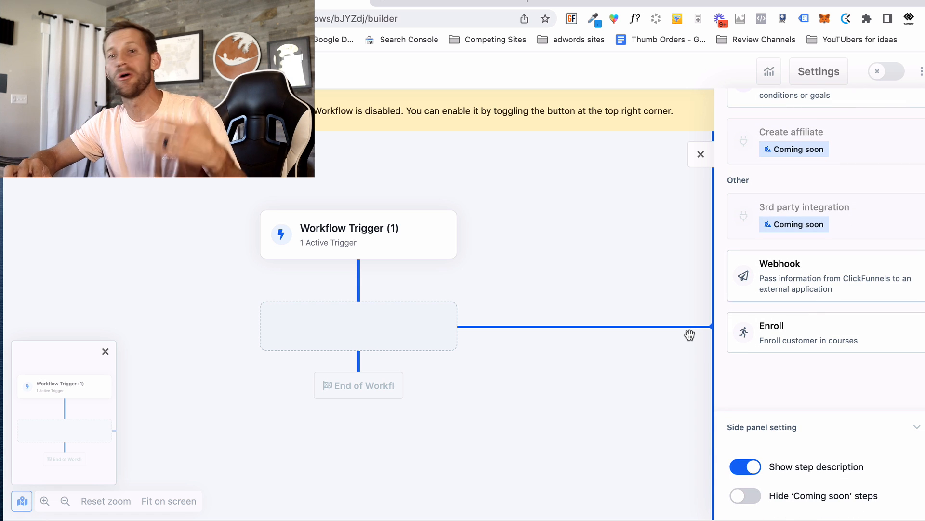
mouse_move(386, 288)
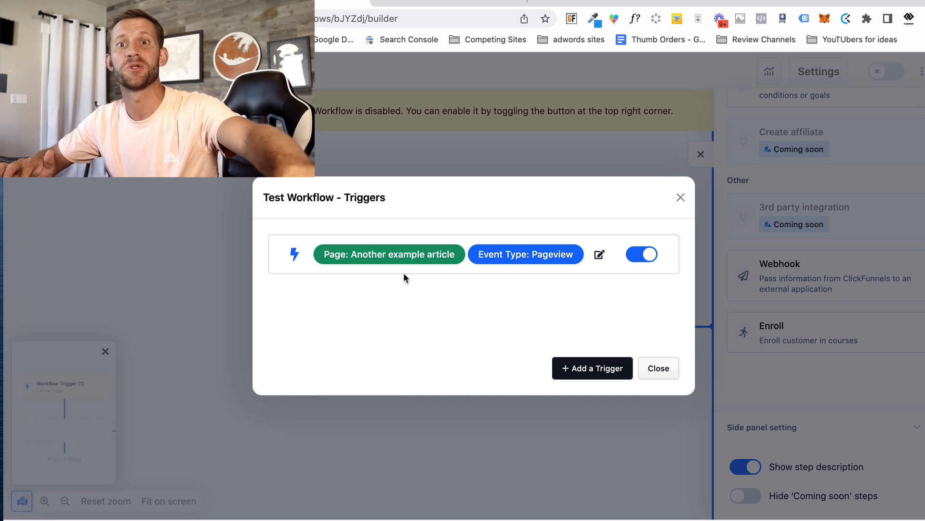
mouse_move(479, 290)
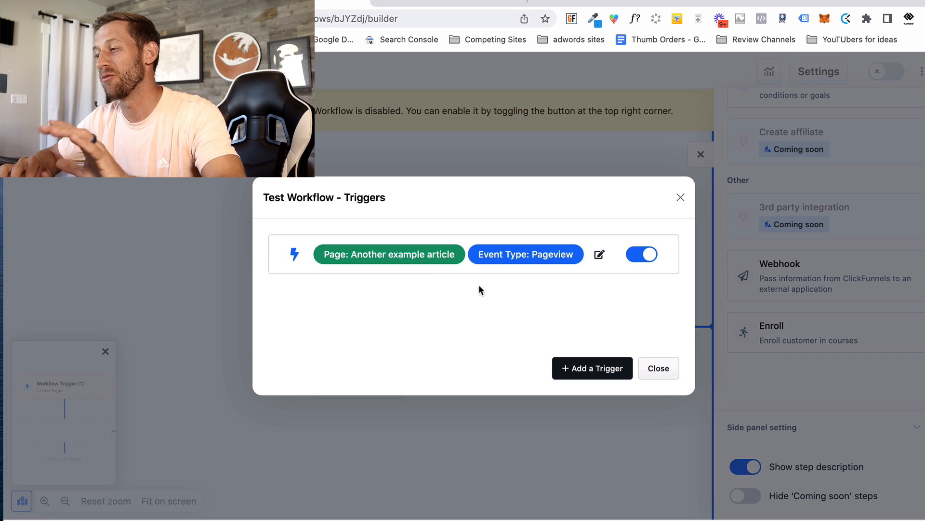
mouse_move(580, 253)
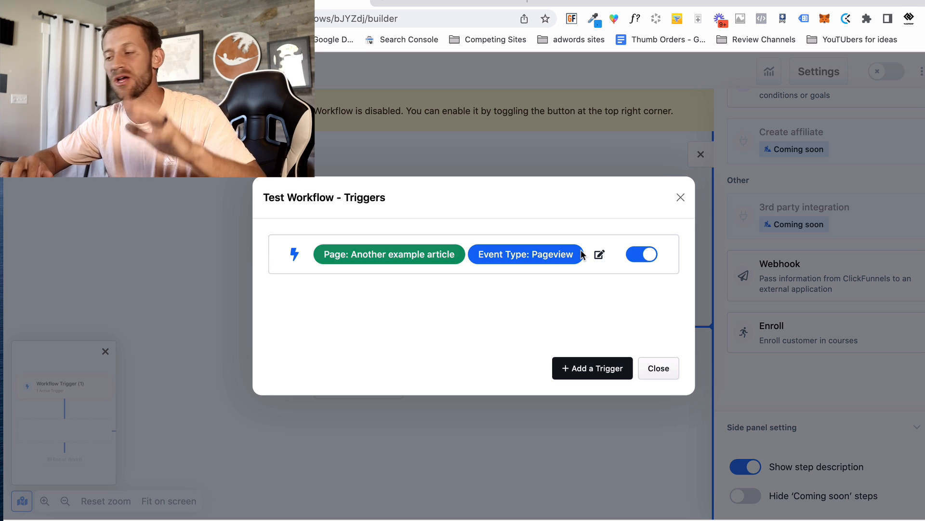
Step: Close the Test Workflow - Triggers dialog to show the builder canvas again
left_click(658, 367)
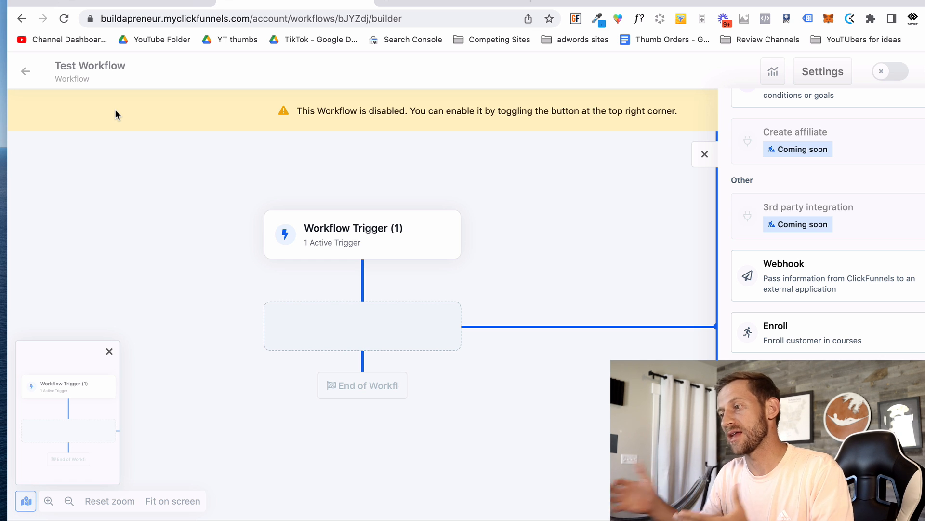
mouse_move(25, 70)
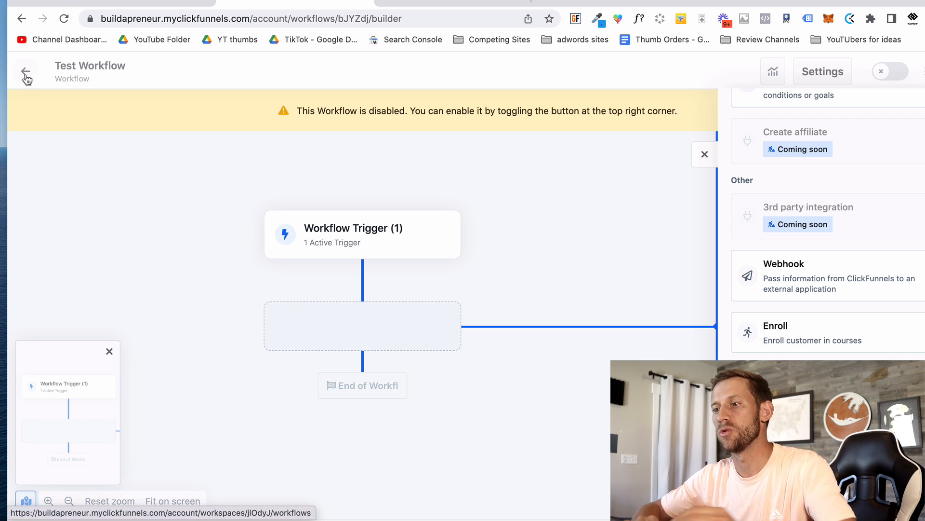
Step: Leave the workflow builder and skim the analytics overview page
left_click(26, 72)
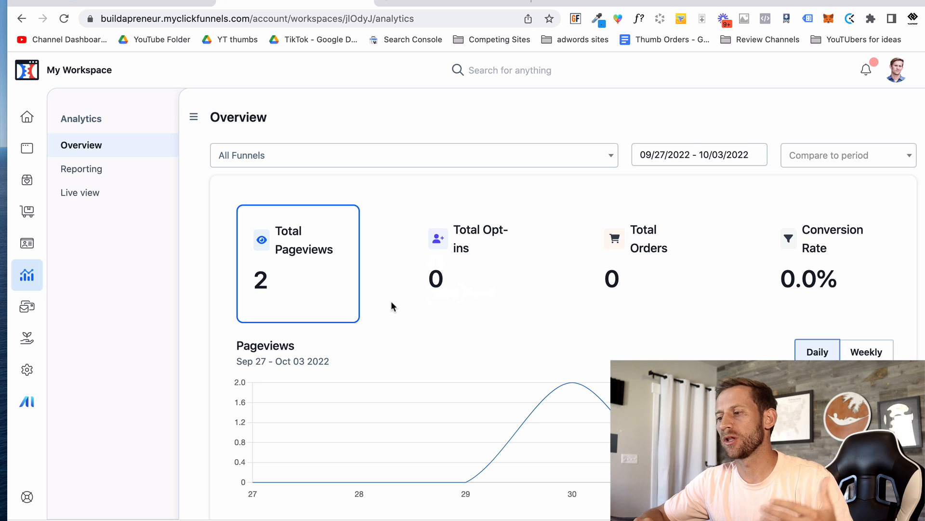
scroll("down", 3)
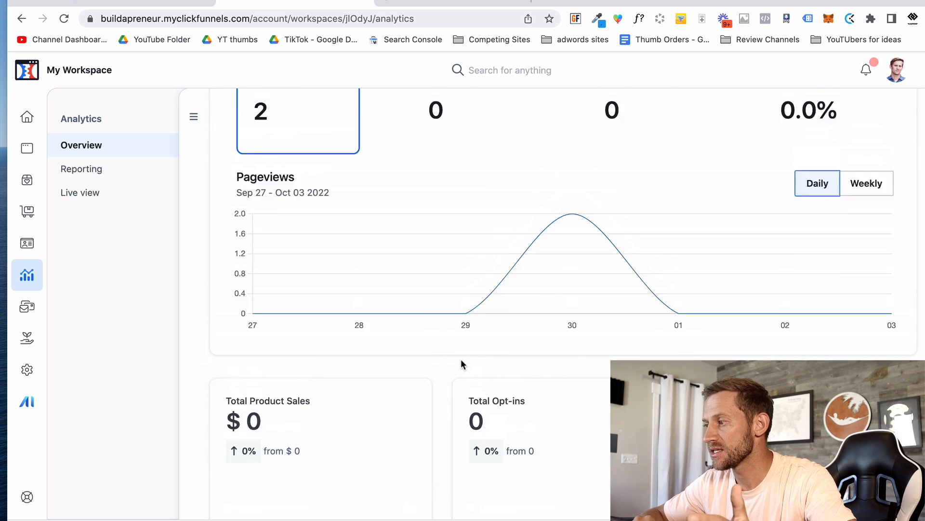
scroll("up", 3)
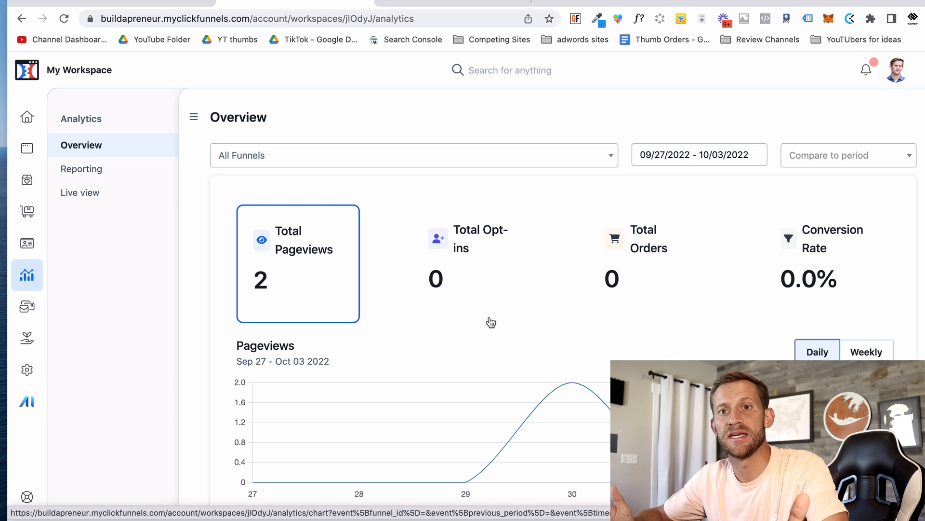
mouse_move(95, 156)
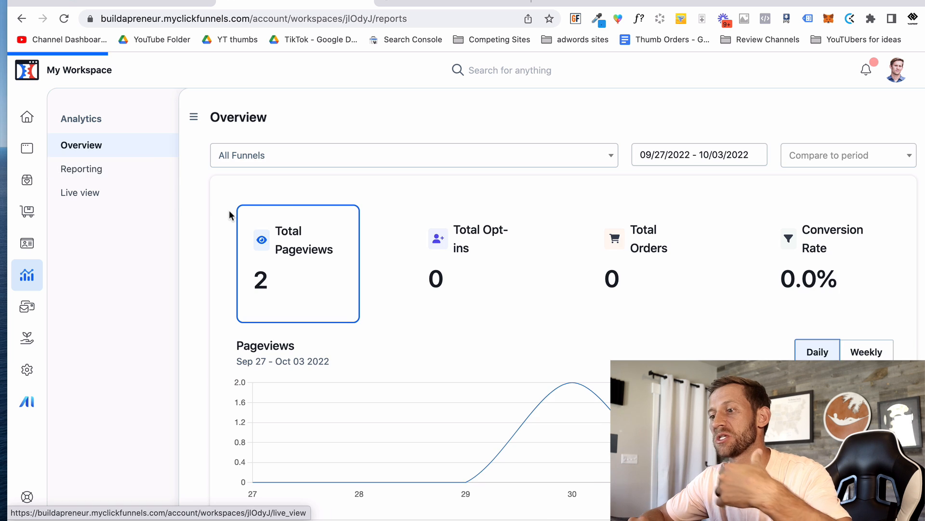
Step: Browse the Reporting section, then switch to the Live view of recent course-viewed events
left_click(81, 169)
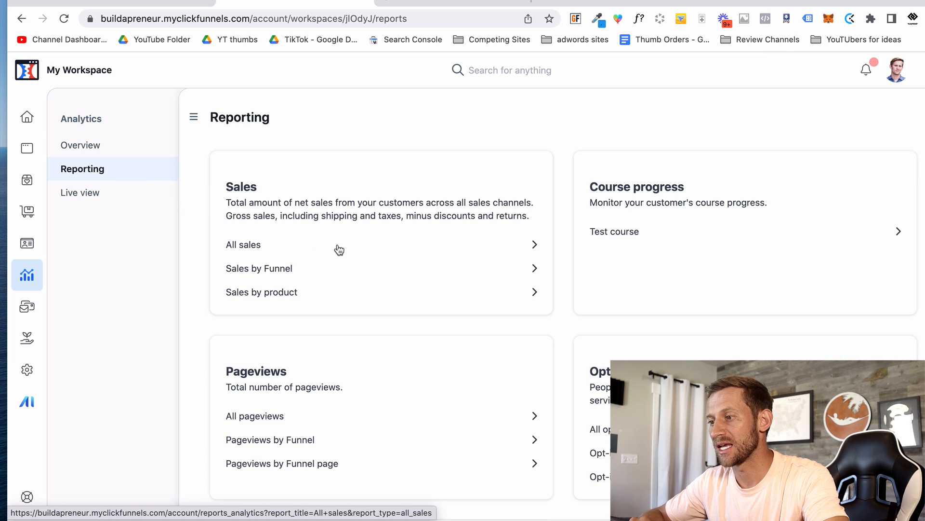
scroll("up", 3)
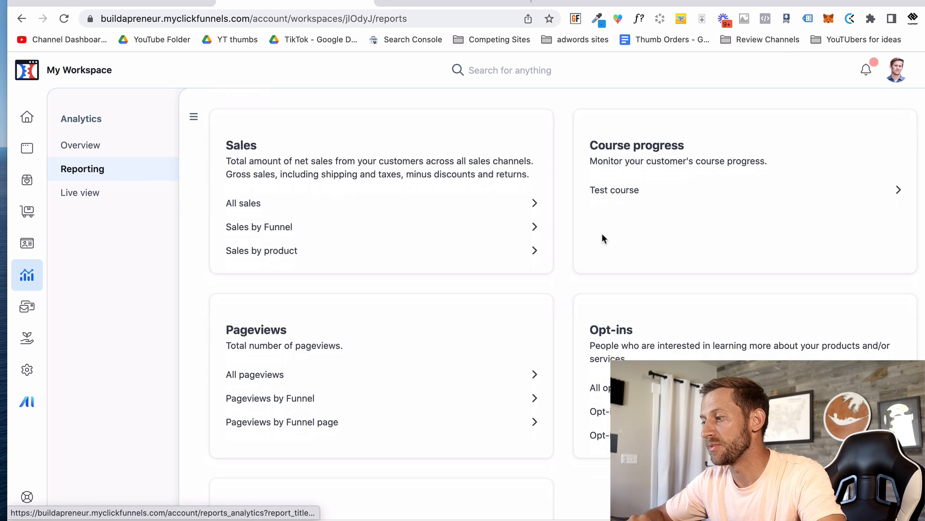
scroll("down", 3)
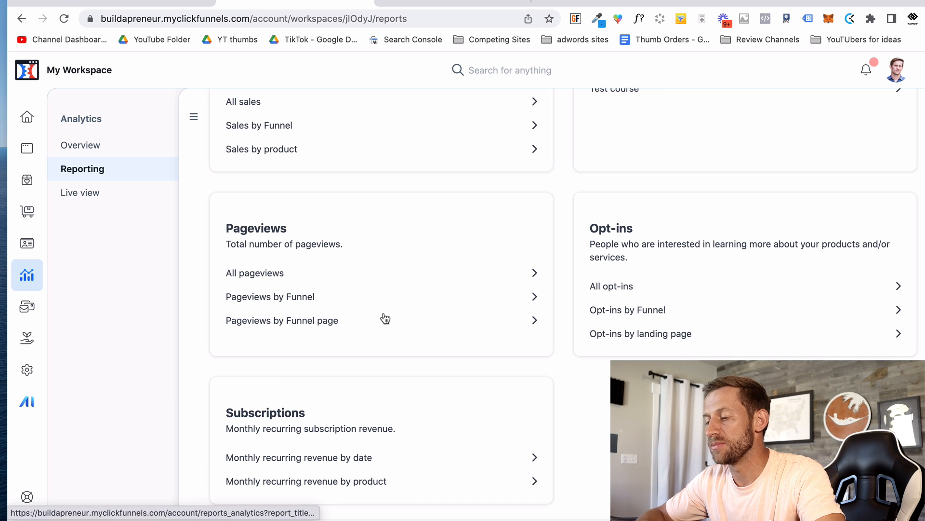
mouse_move(388, 362)
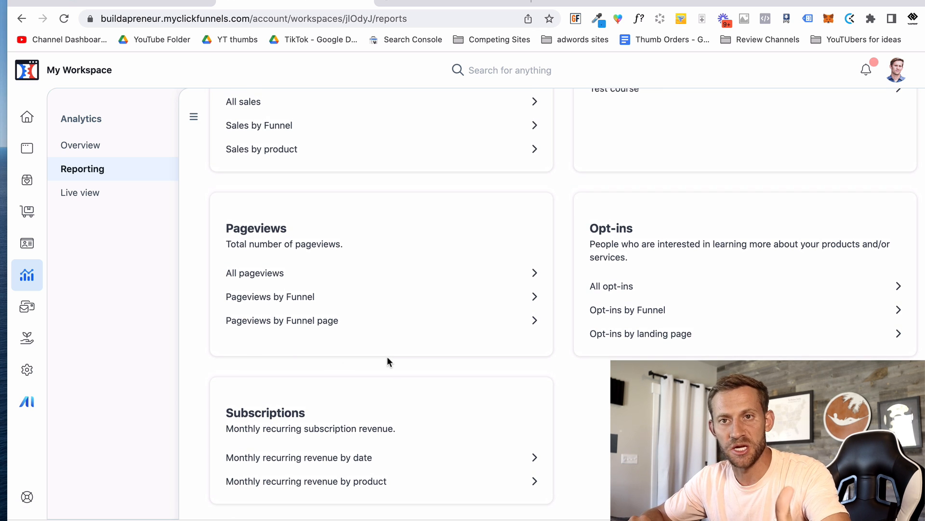
mouse_move(529, 377)
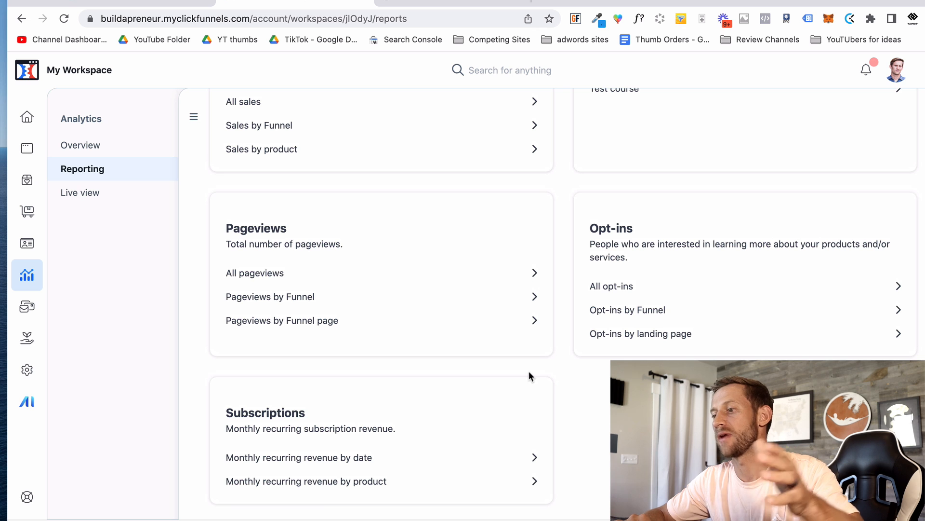
mouse_move(339, 254)
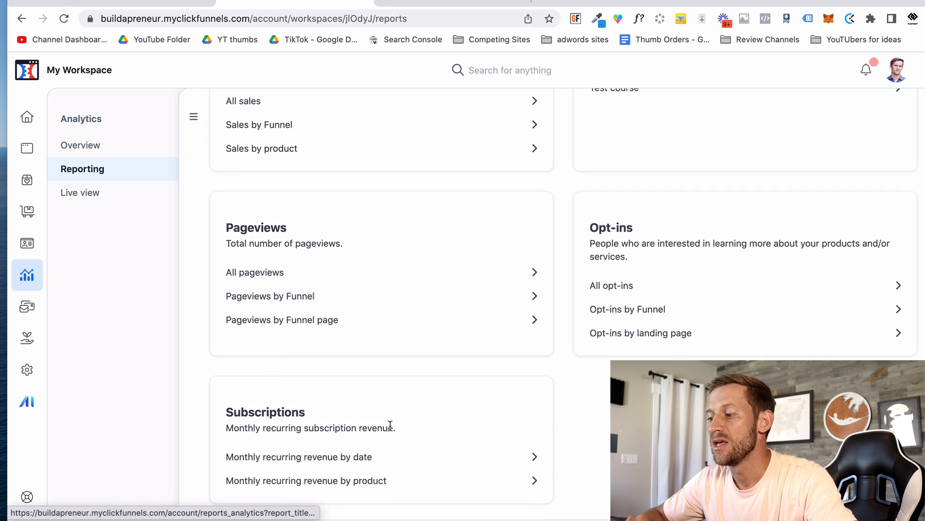
left_click(80, 193)
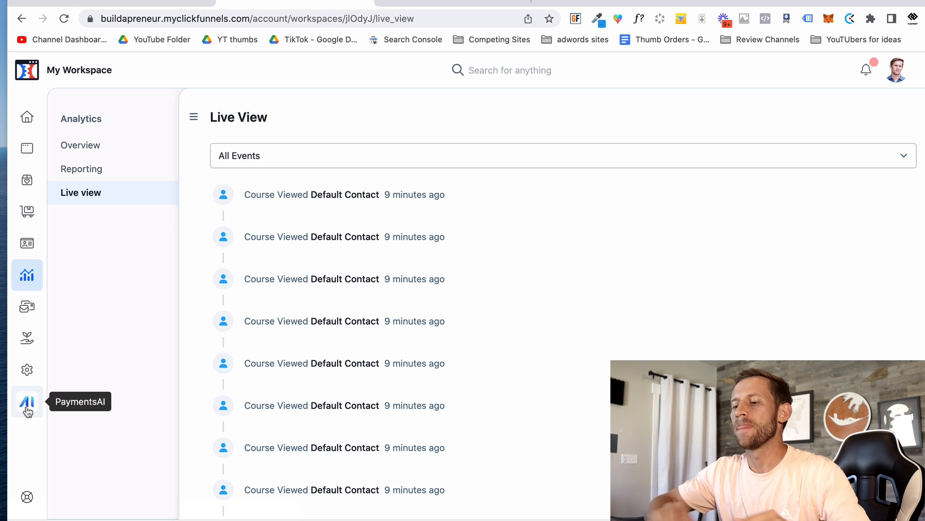
Step: Reach the Payments AI registration start page with the country set to United States
left_click(27, 403)
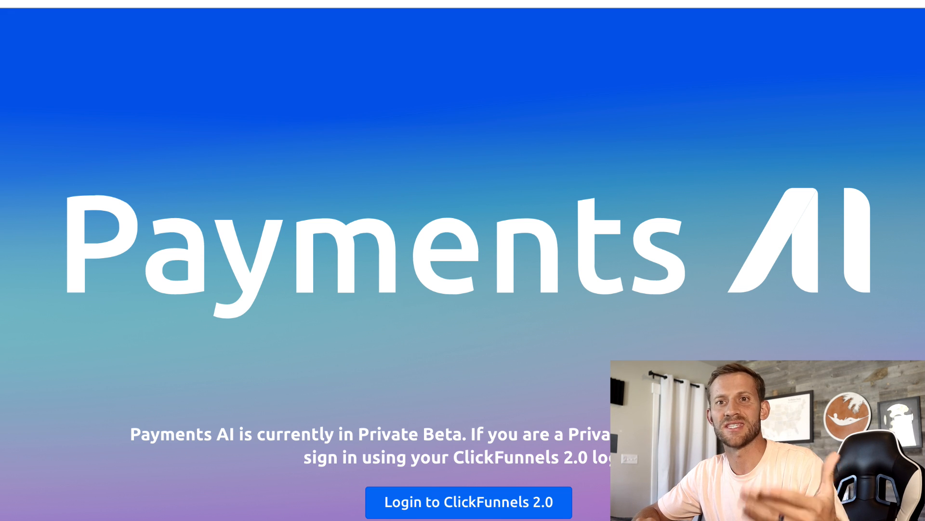
left_click(469, 503)
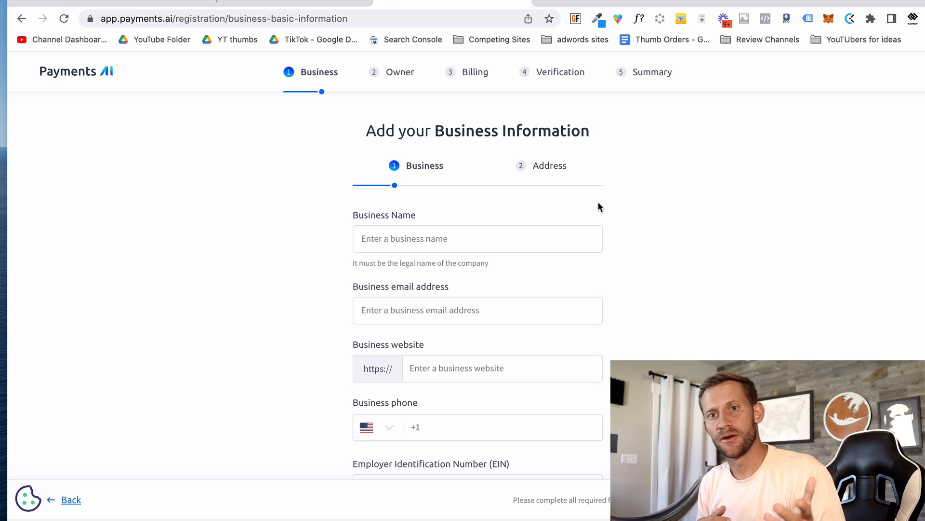
mouse_move(377, 23)
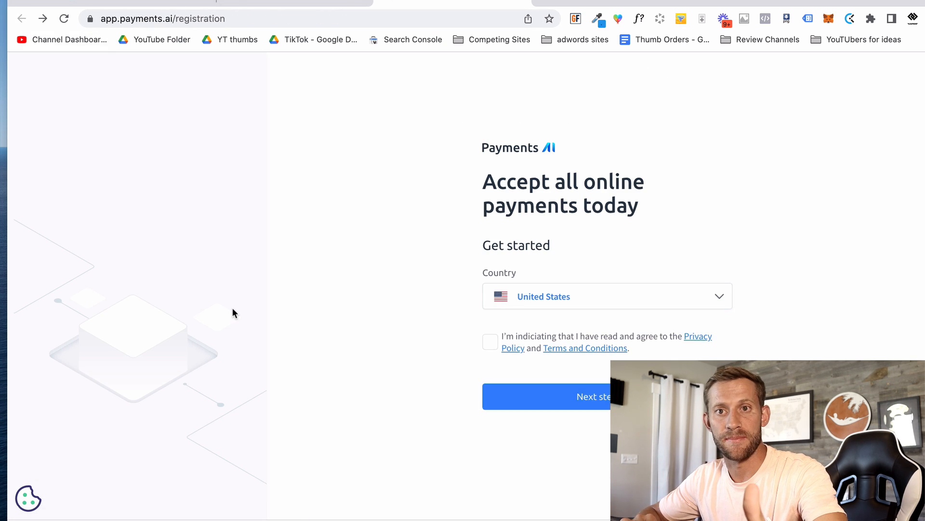
mouse_move(360, 378)
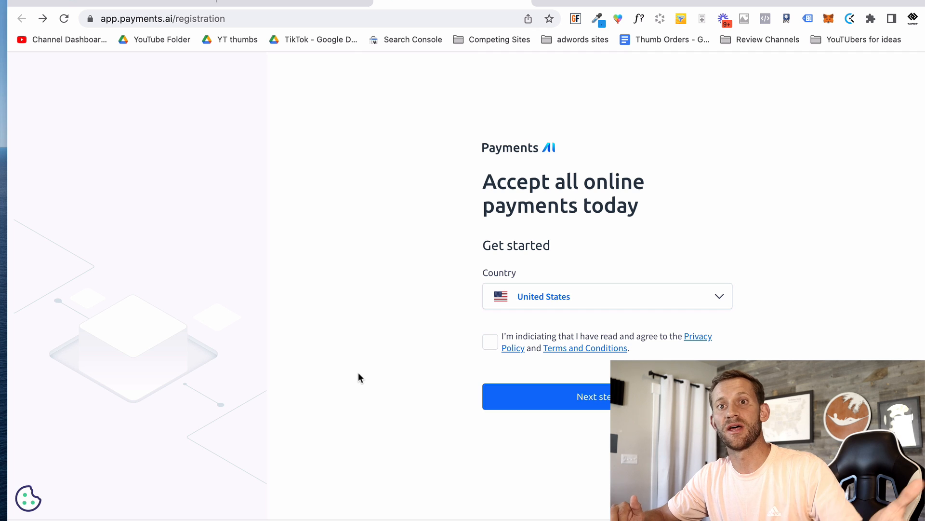
mouse_move(367, 252)
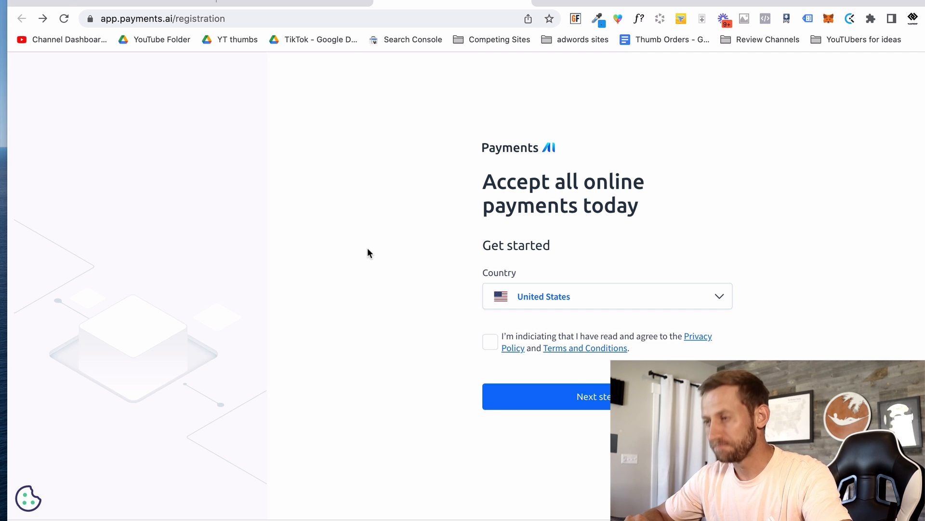